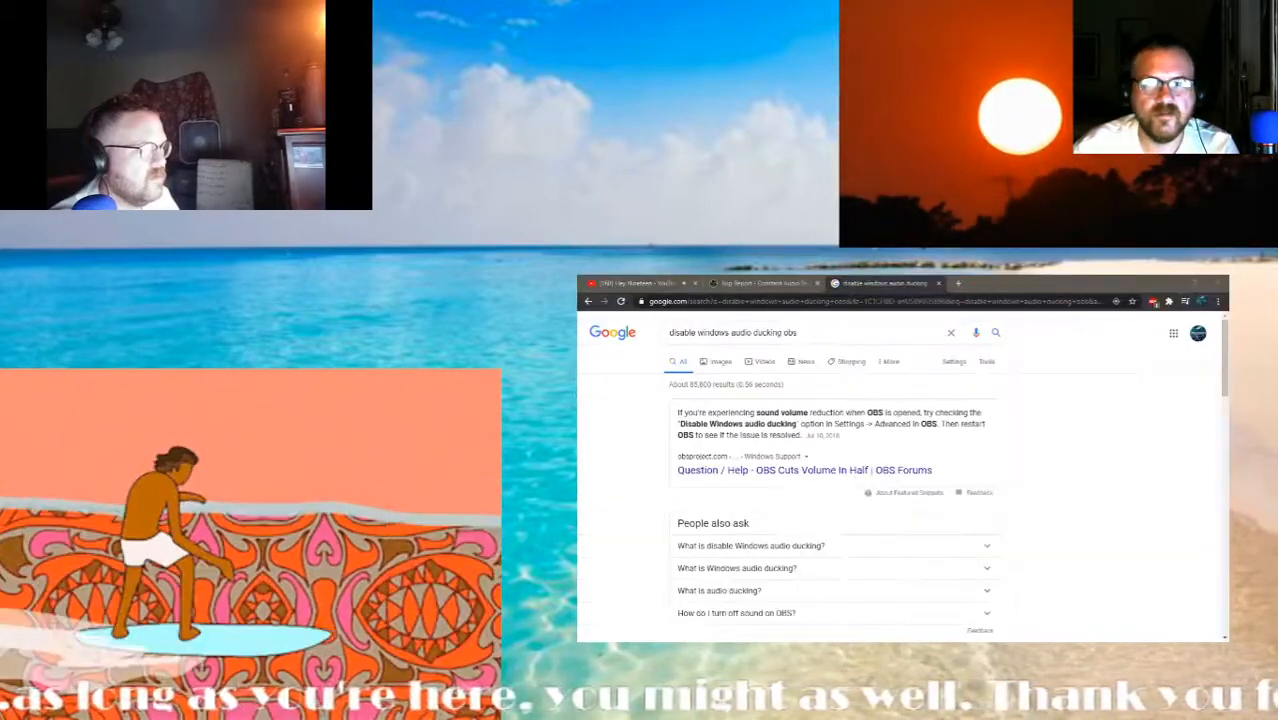
pyautogui.moveTo(1050, 418)
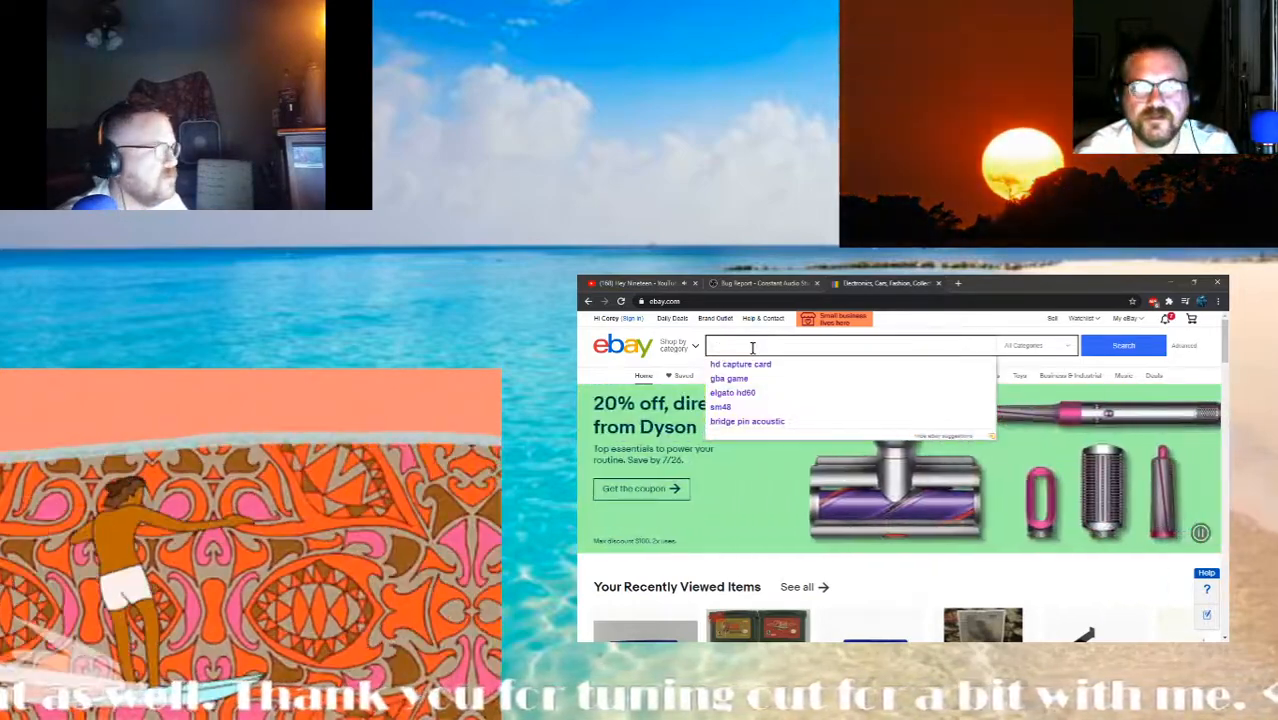
# Search eBay for blackout curtains via the search suggestion
pyautogui.write('win')
pyautogui.write('blackout c')
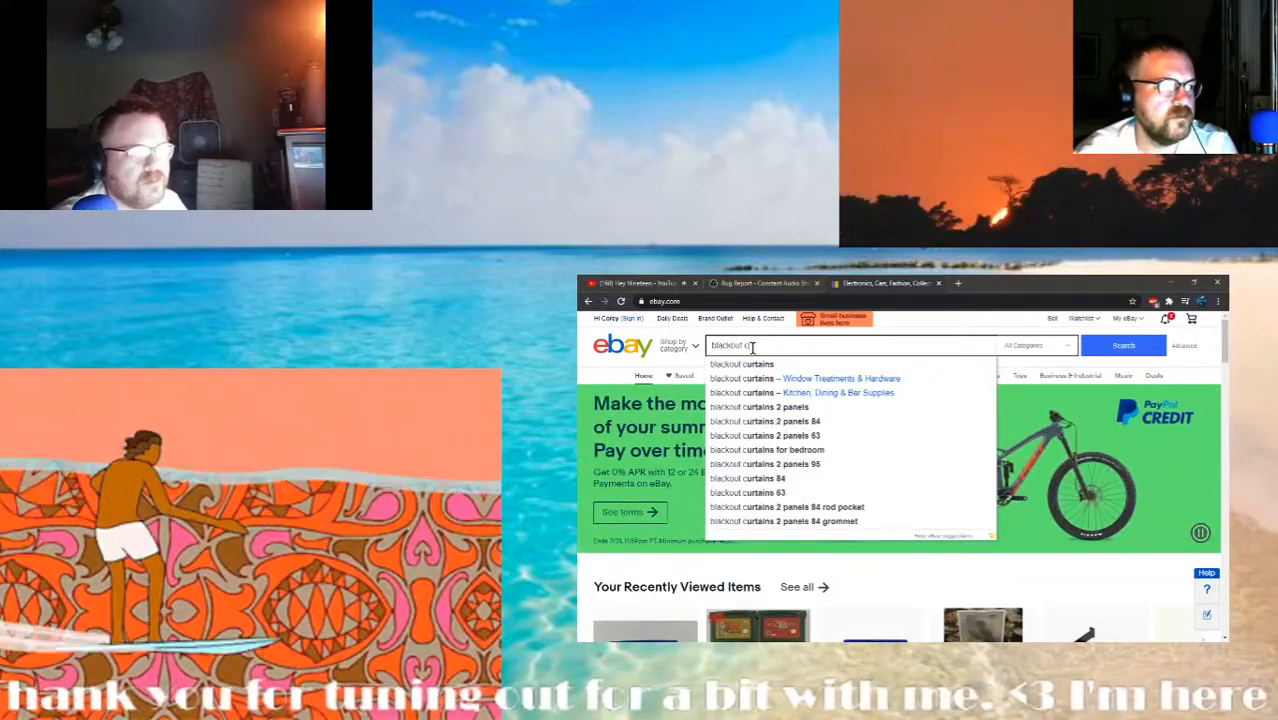
pyautogui.click(1124, 344)
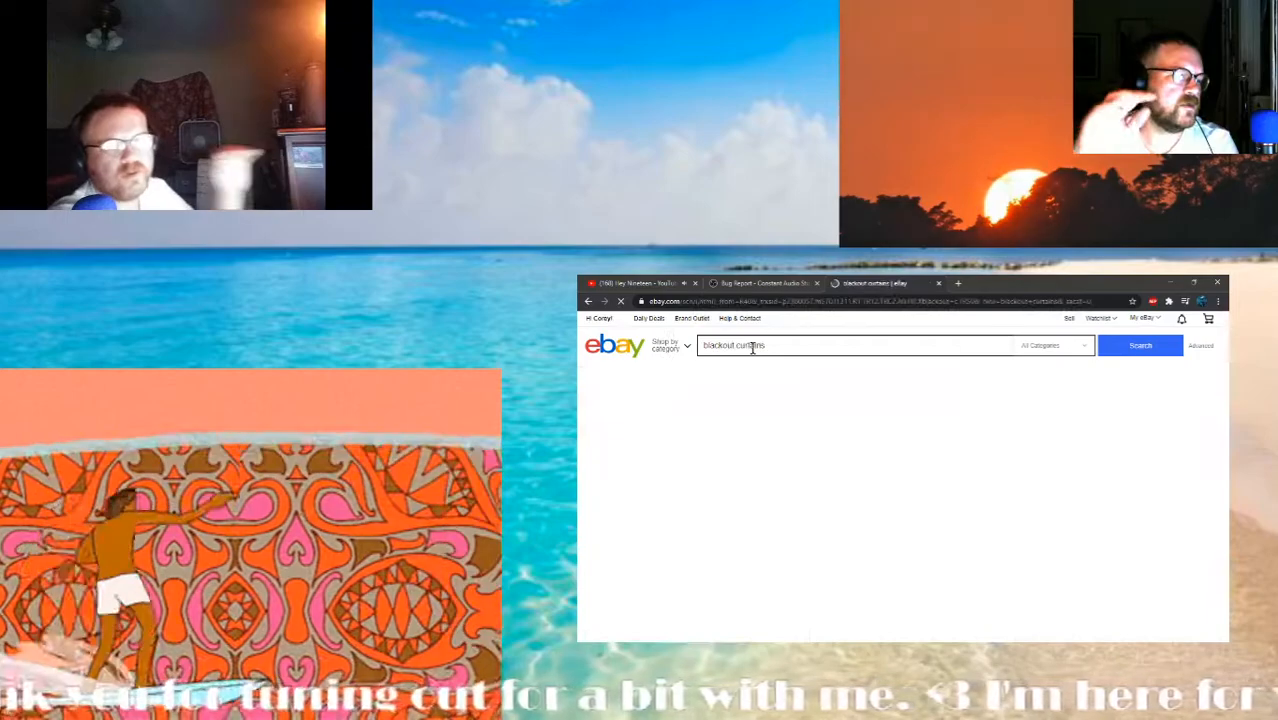
pyautogui.click(1140, 344)
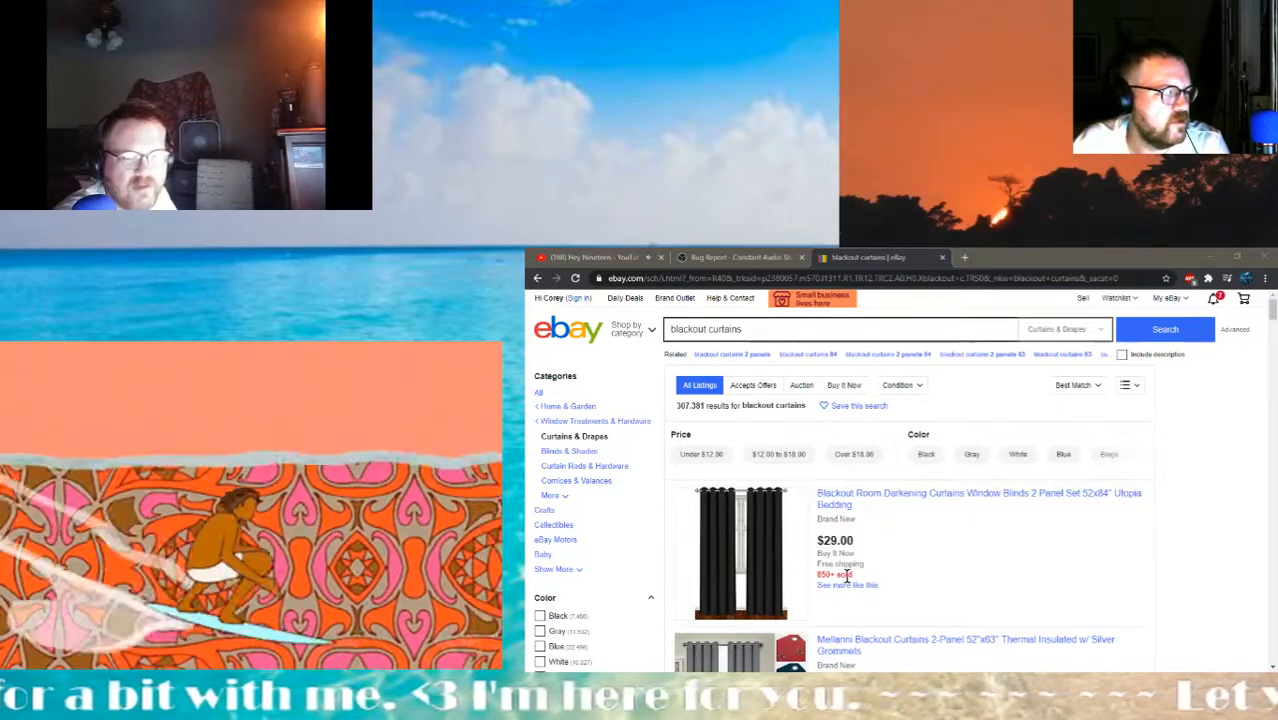
# Browse the blackout curtain results, then search for bedroom window curtains instead
pyautogui.scroll(-3)
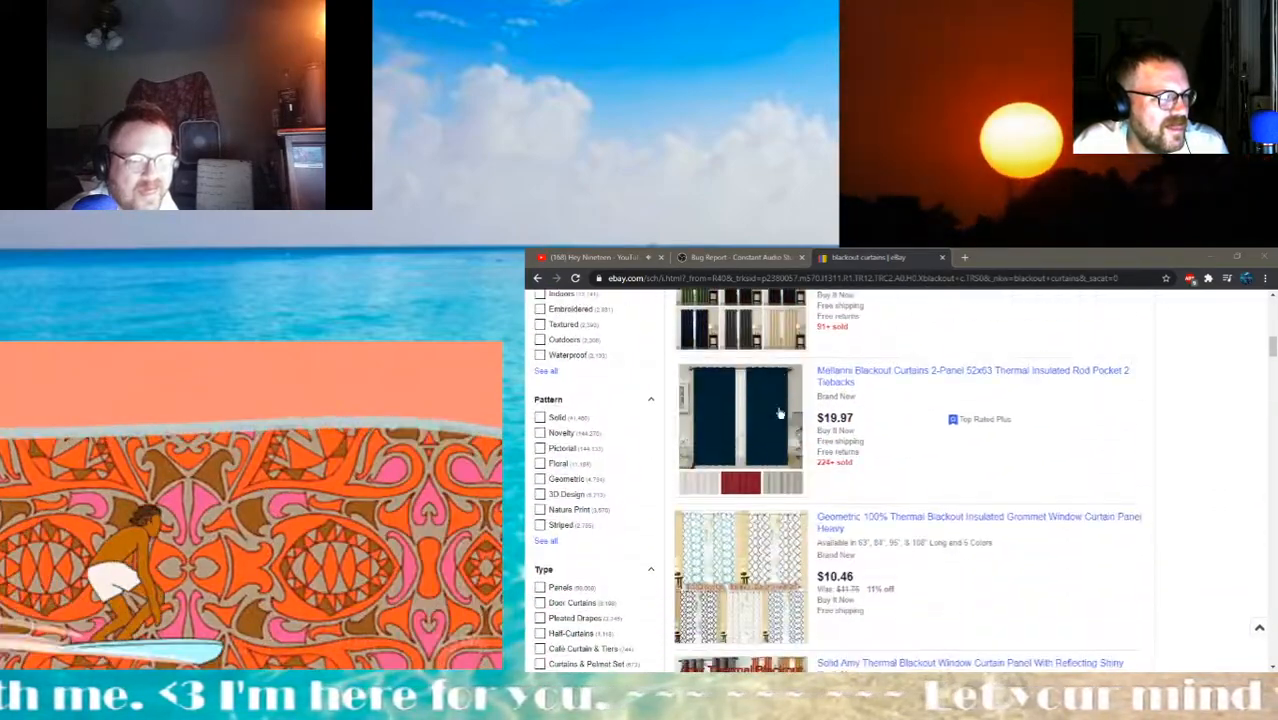
pyautogui.scroll(-3)
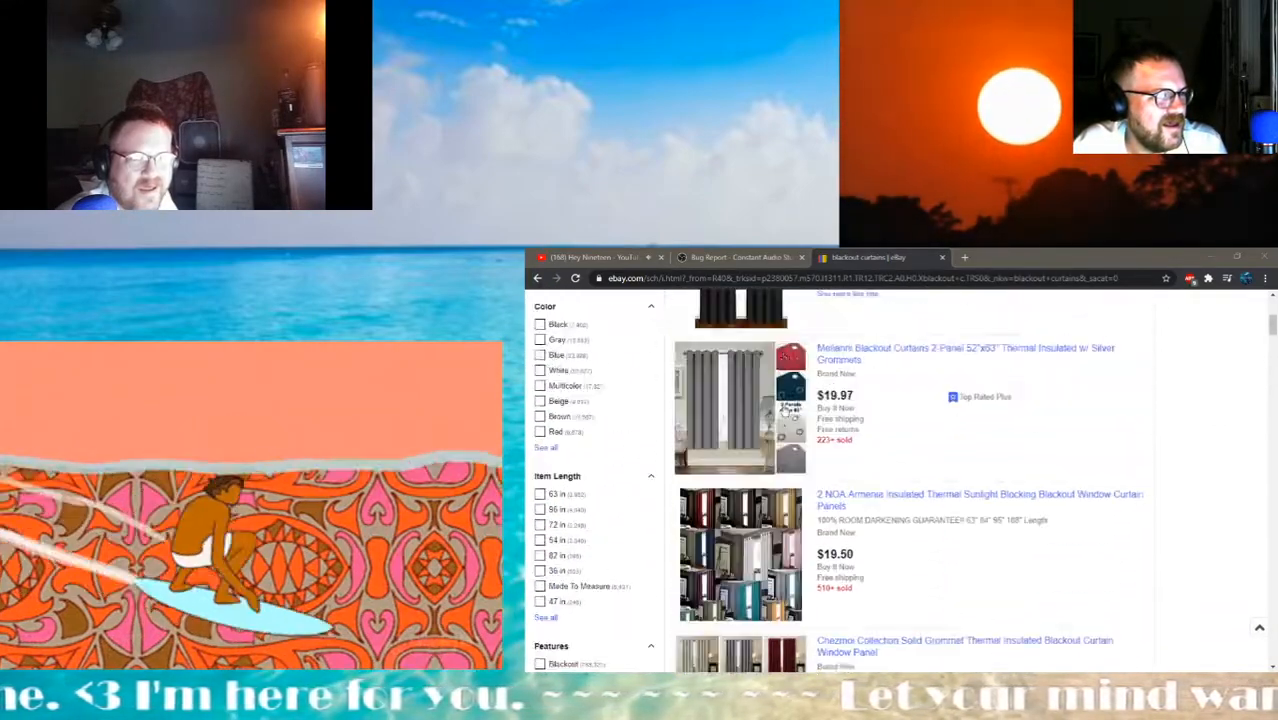
pyautogui.click(840, 328)
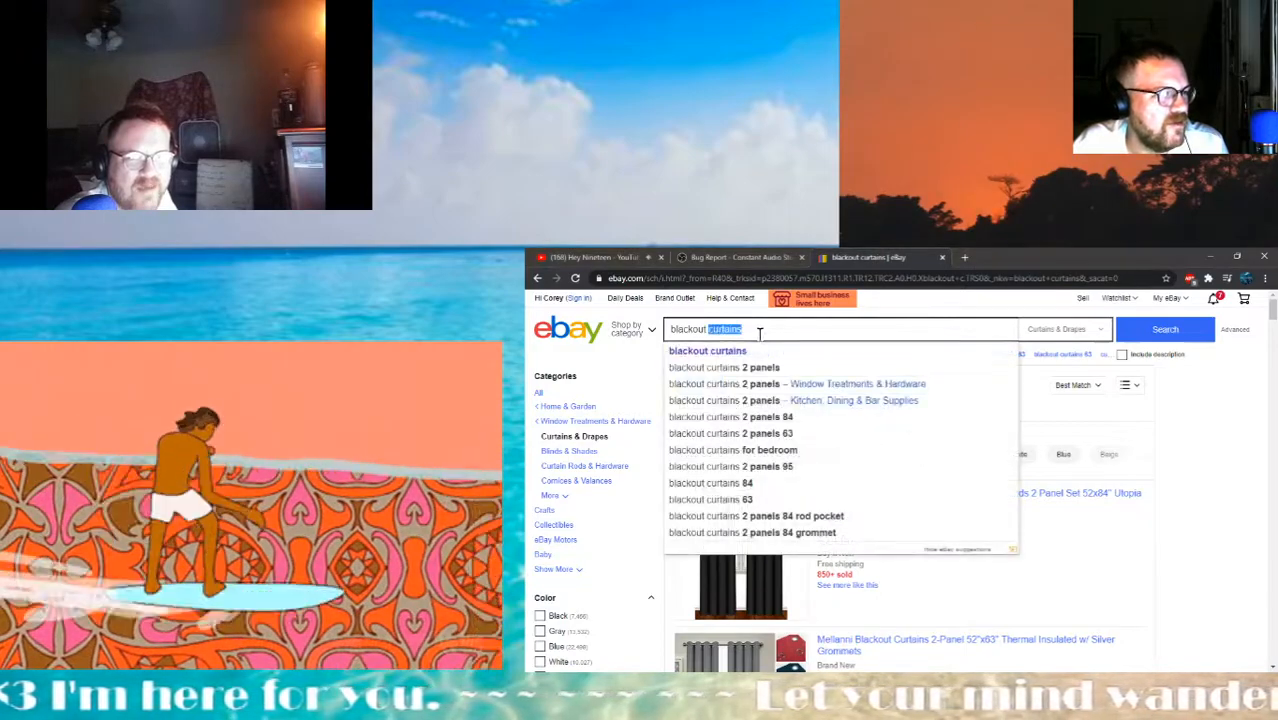
pyautogui.write('bedroom win')
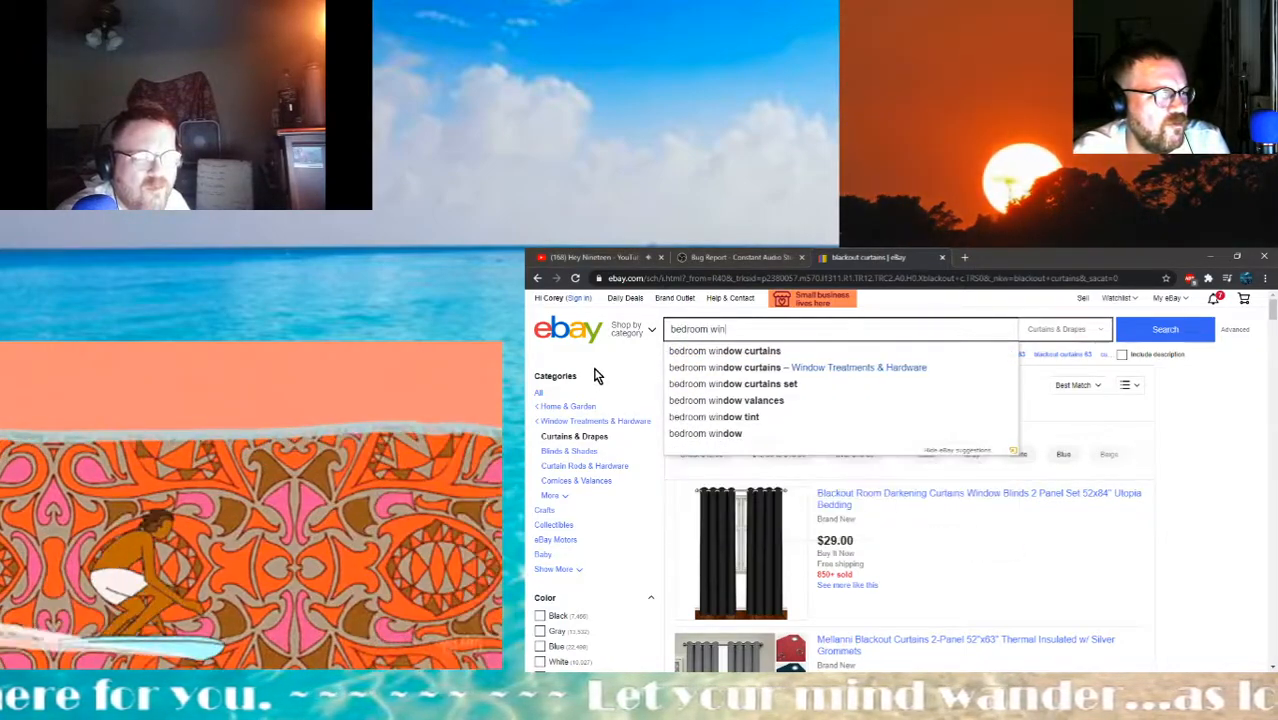
pyautogui.click(724, 350)
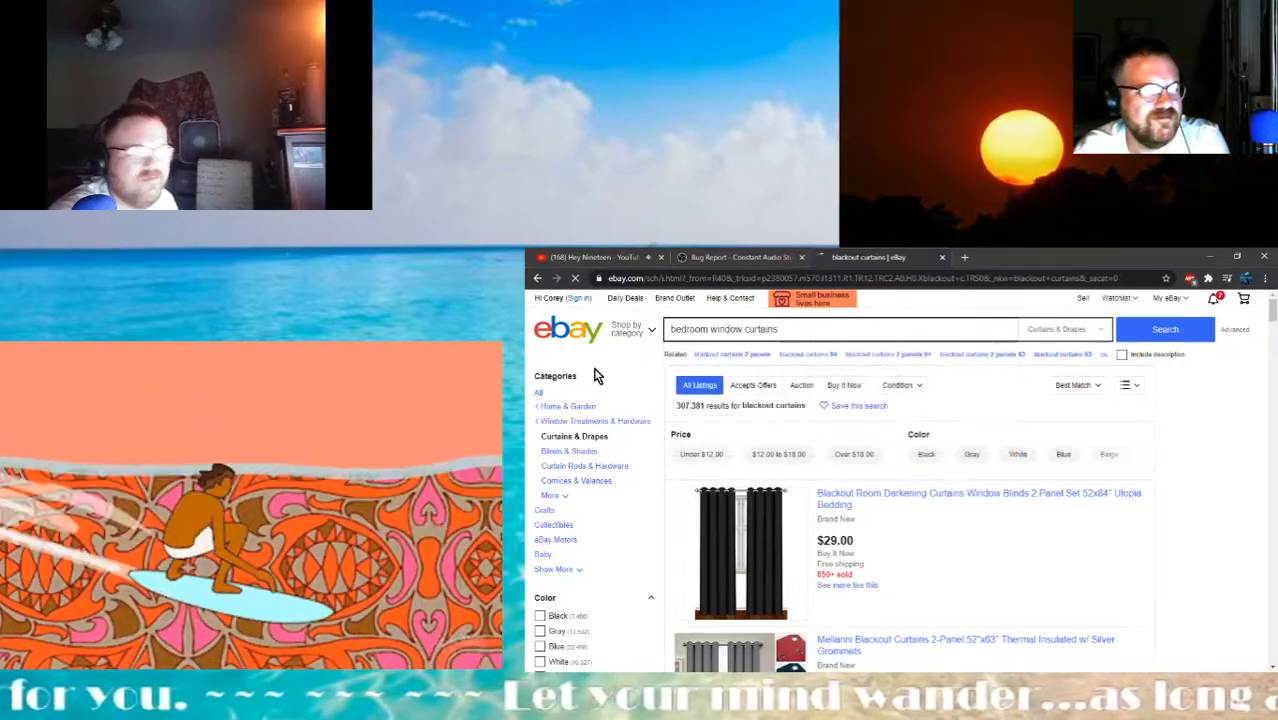
# Run the bedroom window curtains search and scroll through the listings
pyautogui.click(1164, 328)
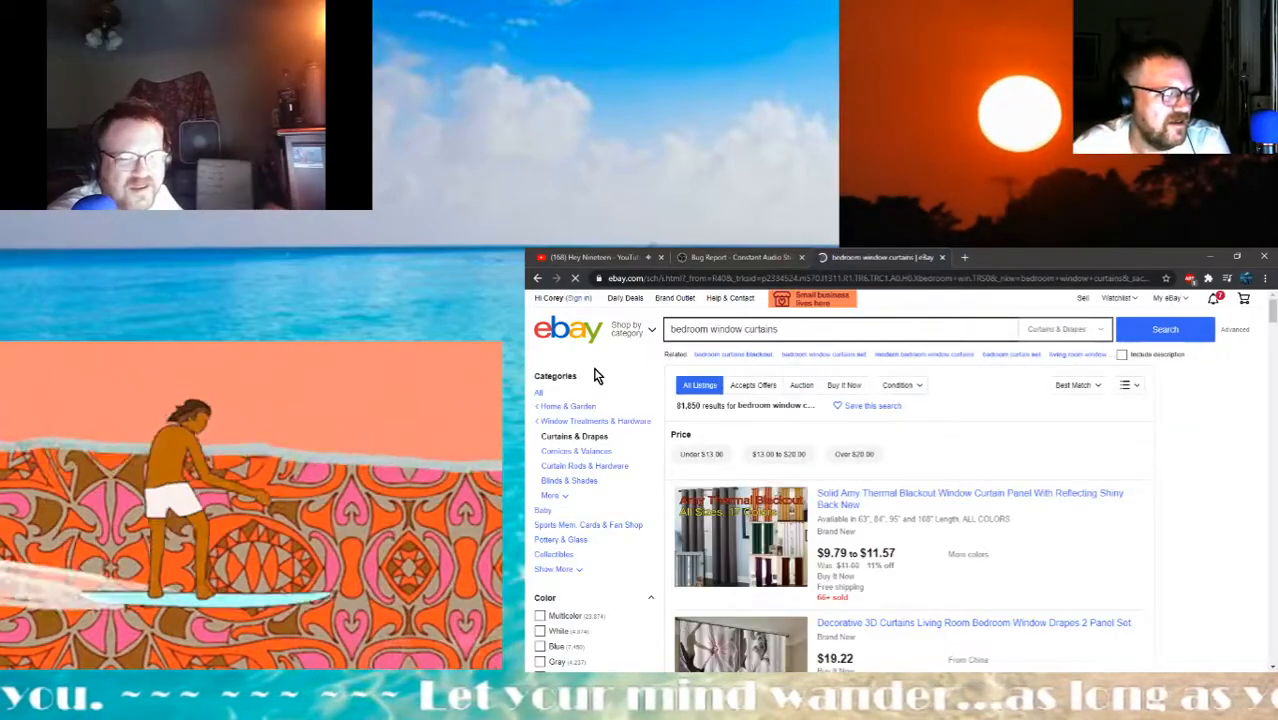
pyautogui.scroll(-3)
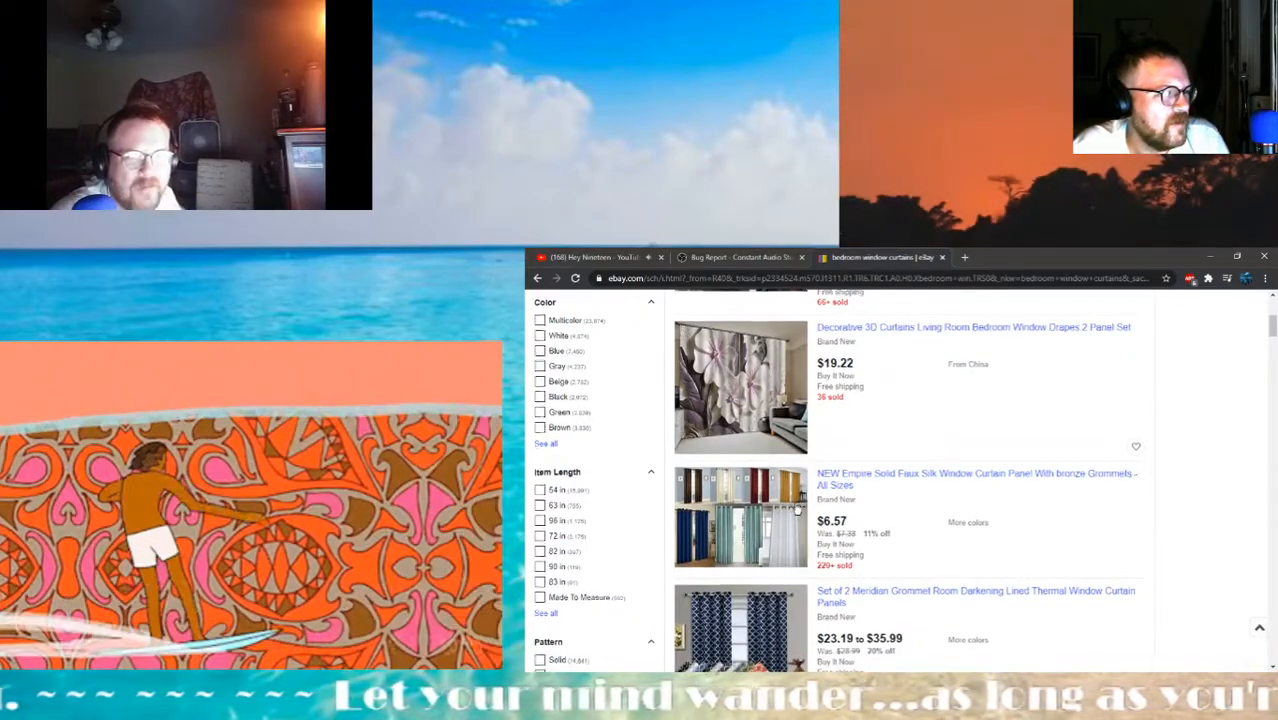
pyautogui.scroll(-3)
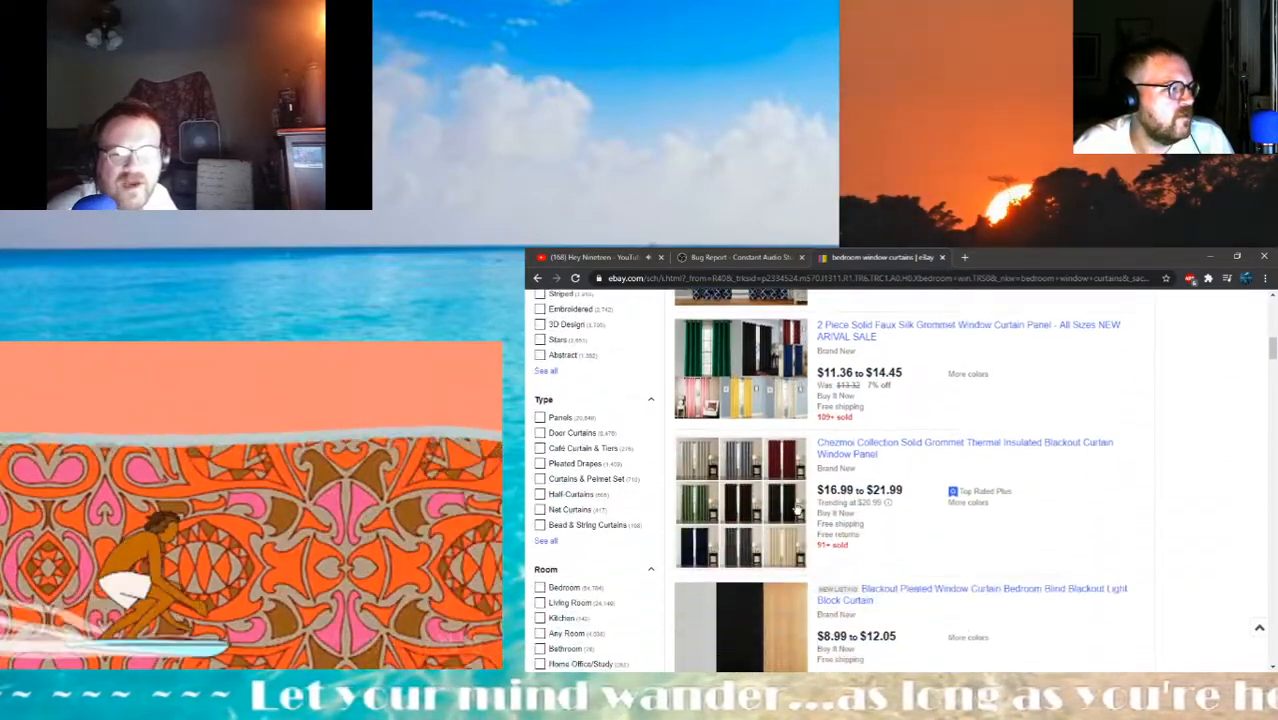
pyautogui.scroll(-3)
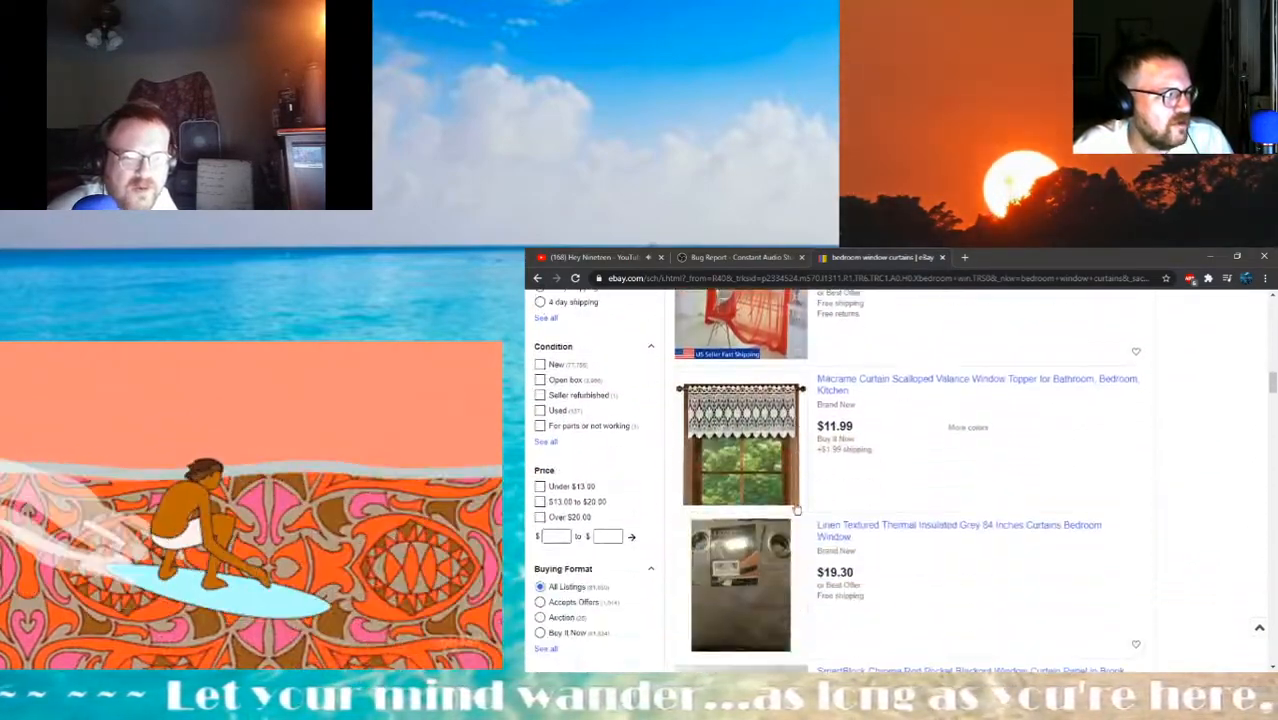
pyautogui.scroll(-3)
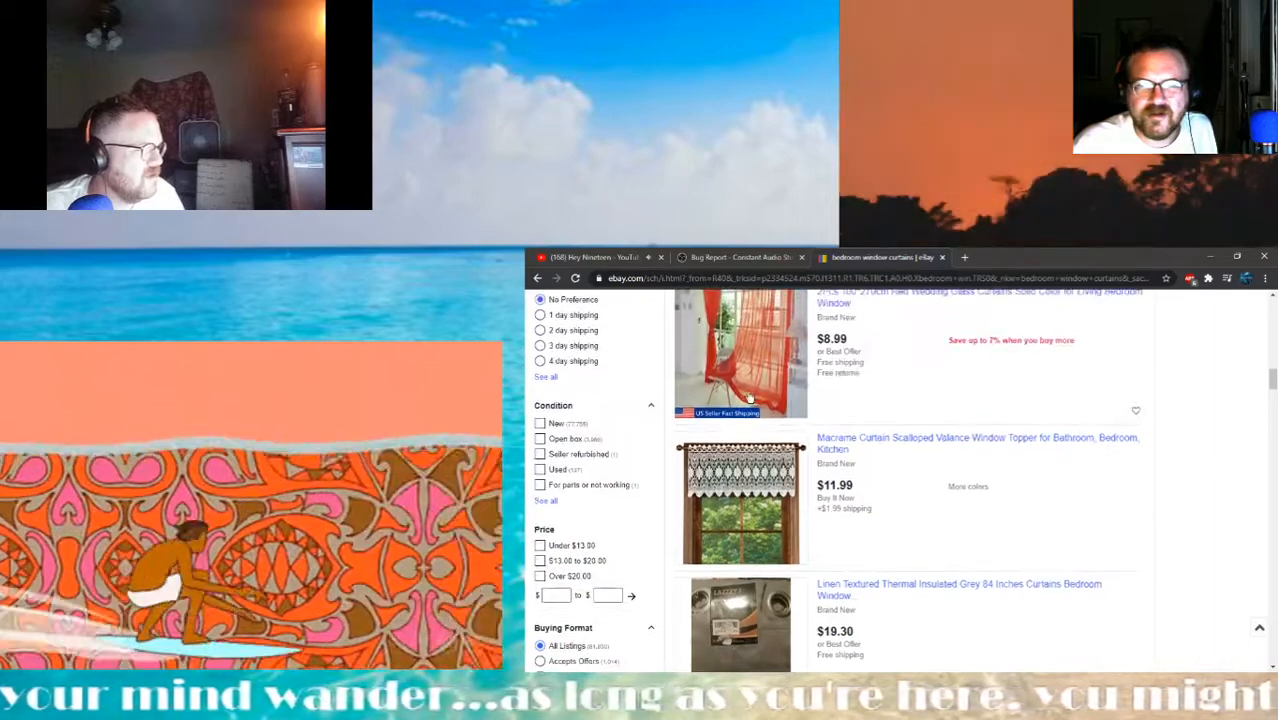
pyautogui.scroll(-3)
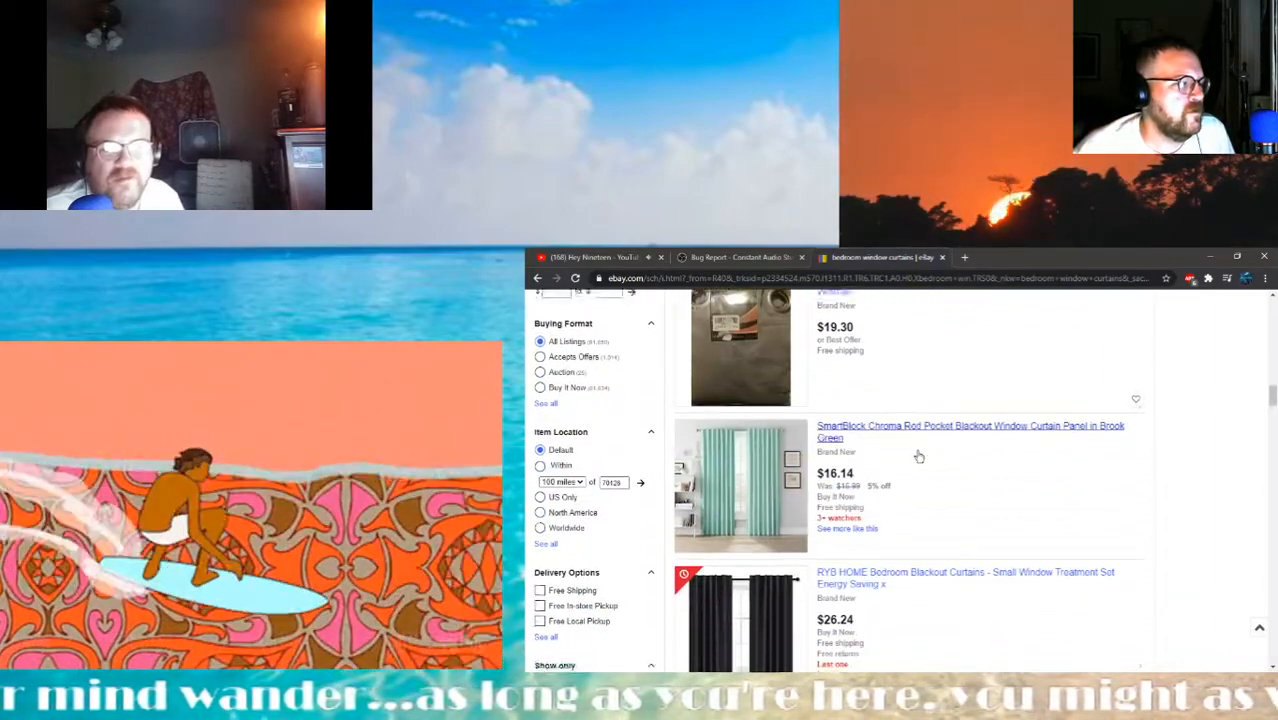
pyautogui.scroll(-3)
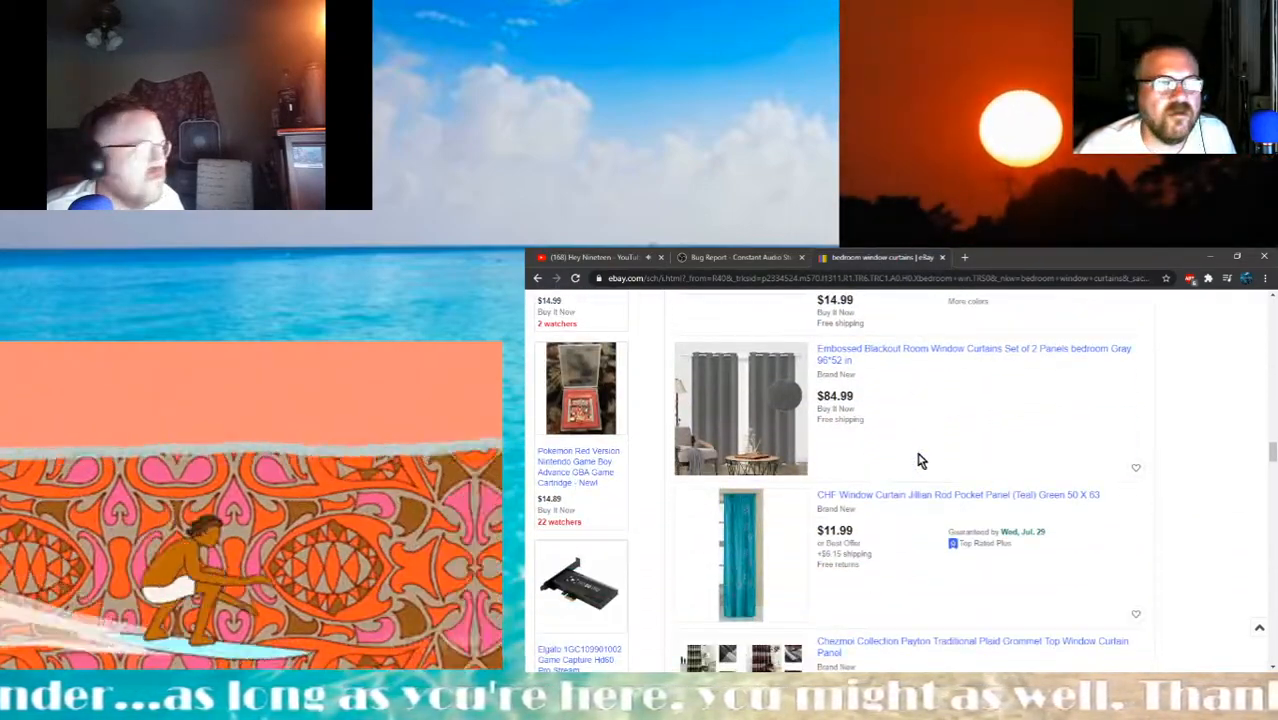
pyautogui.scroll(-3)
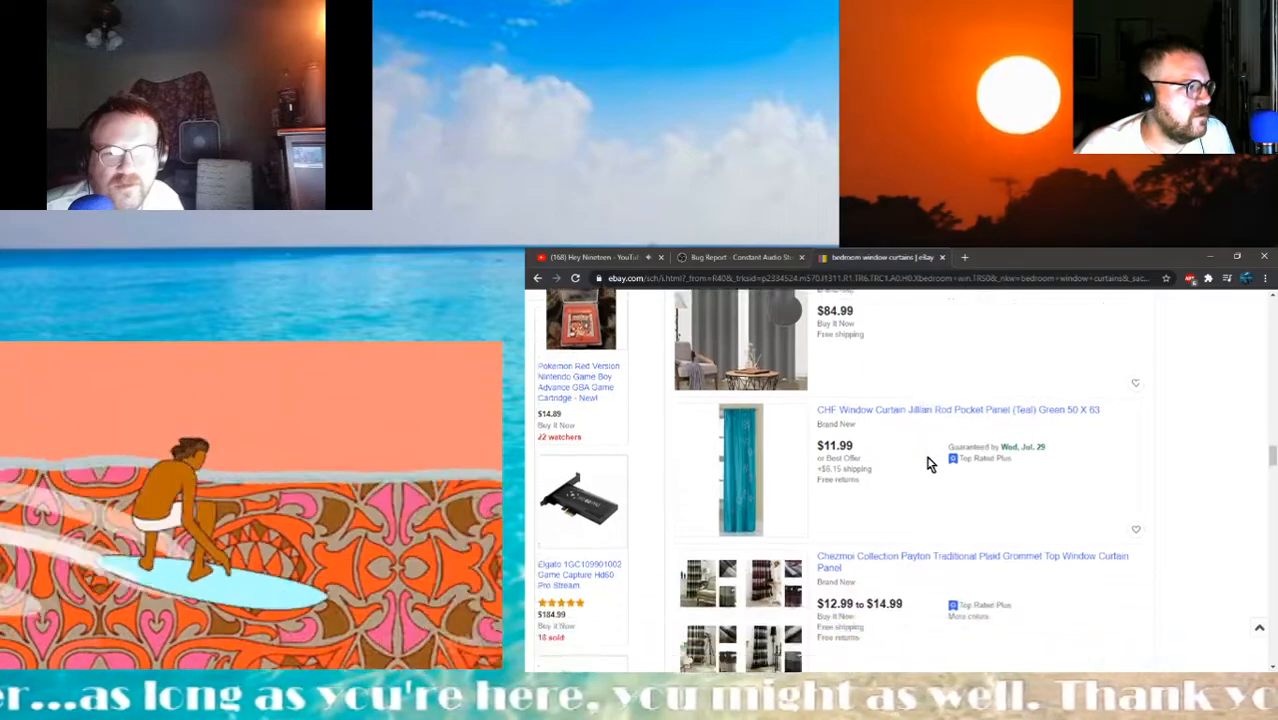
pyautogui.scroll(-3)
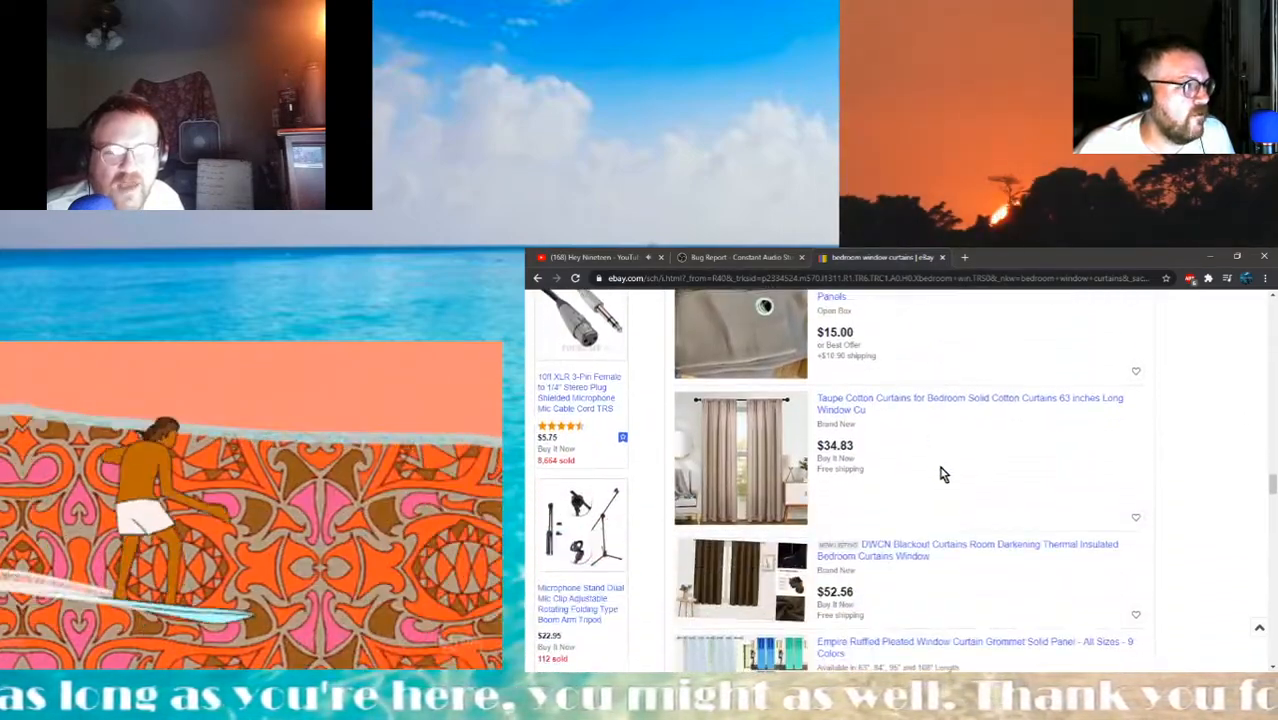
pyautogui.scroll(-3)
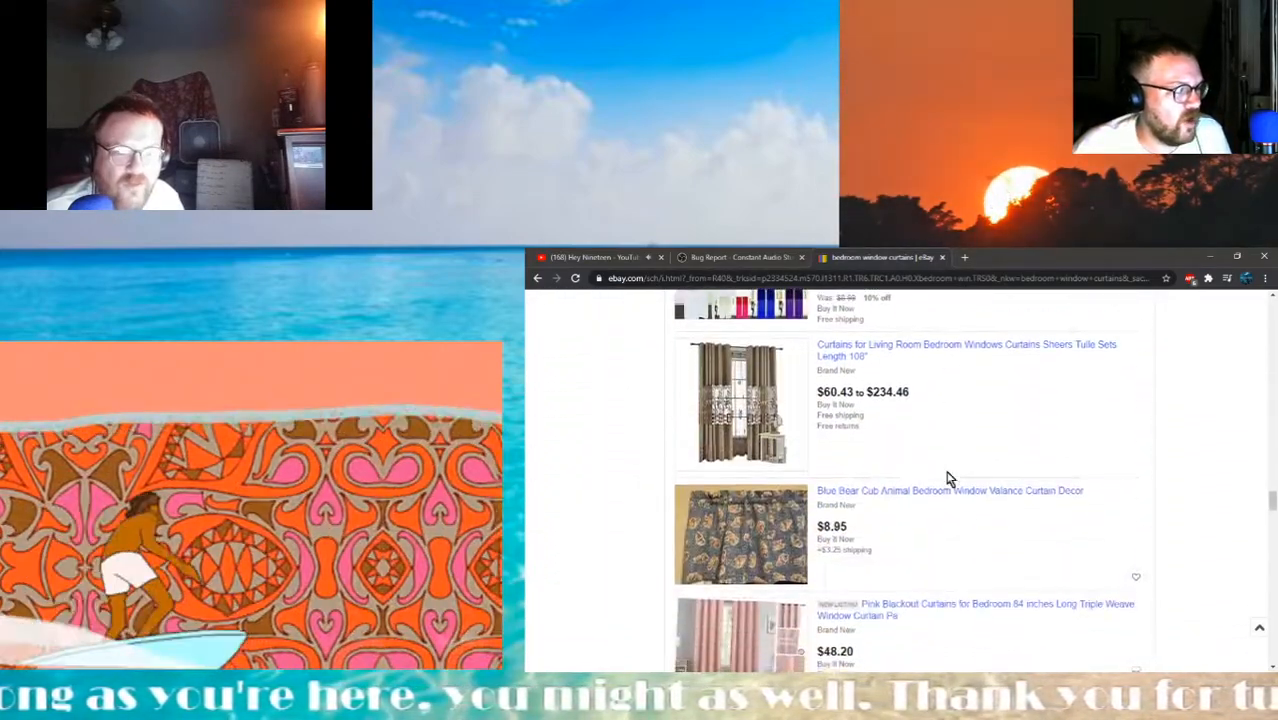
pyautogui.scroll(-3)
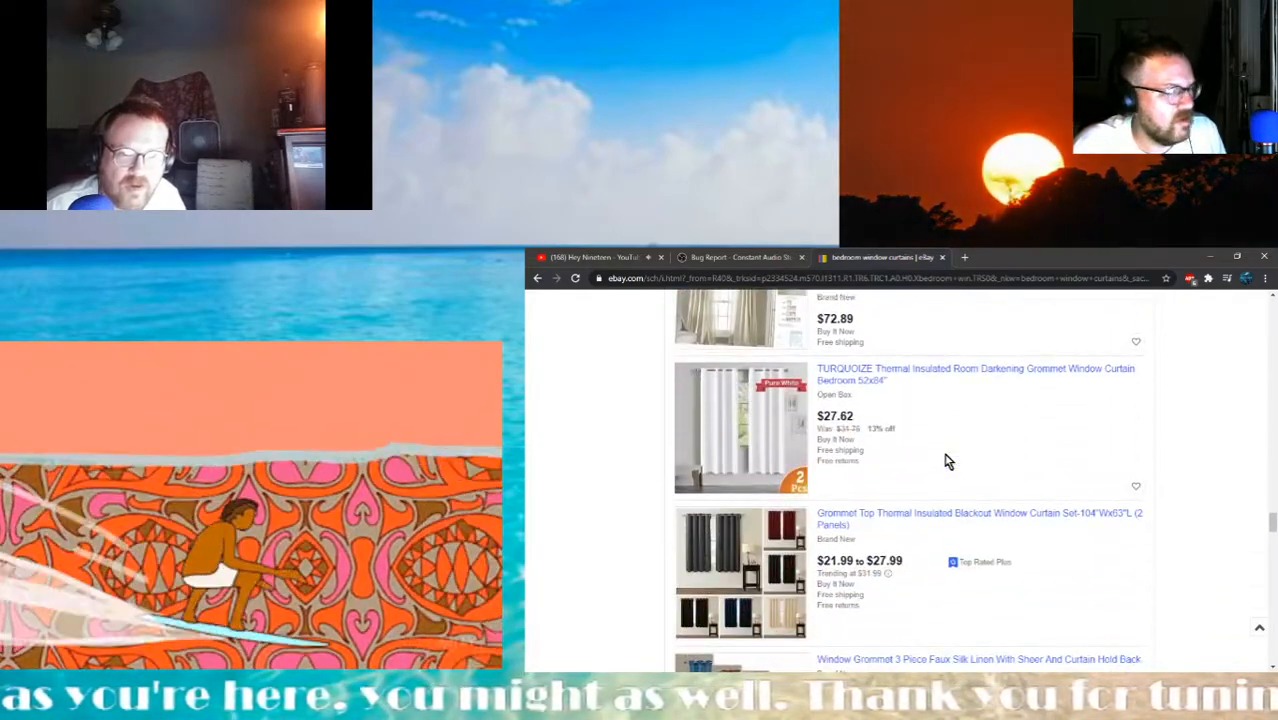
pyautogui.scroll(-3)
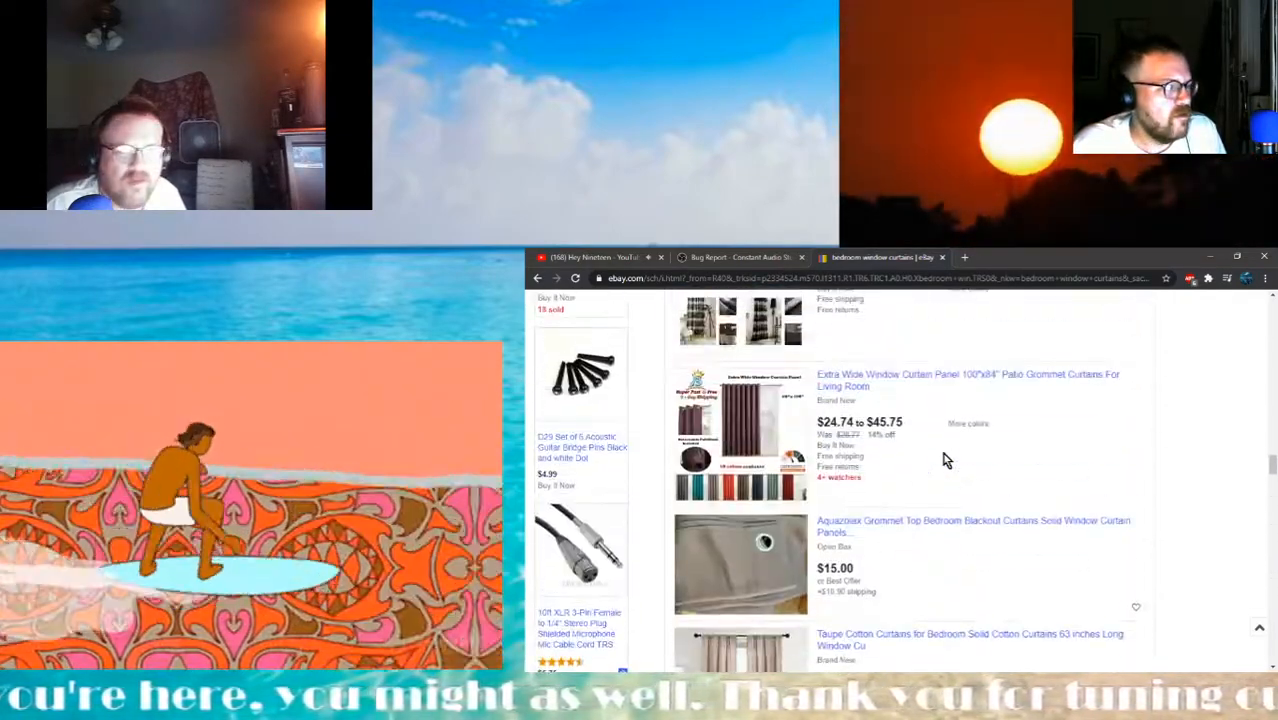
pyautogui.scroll(-3)
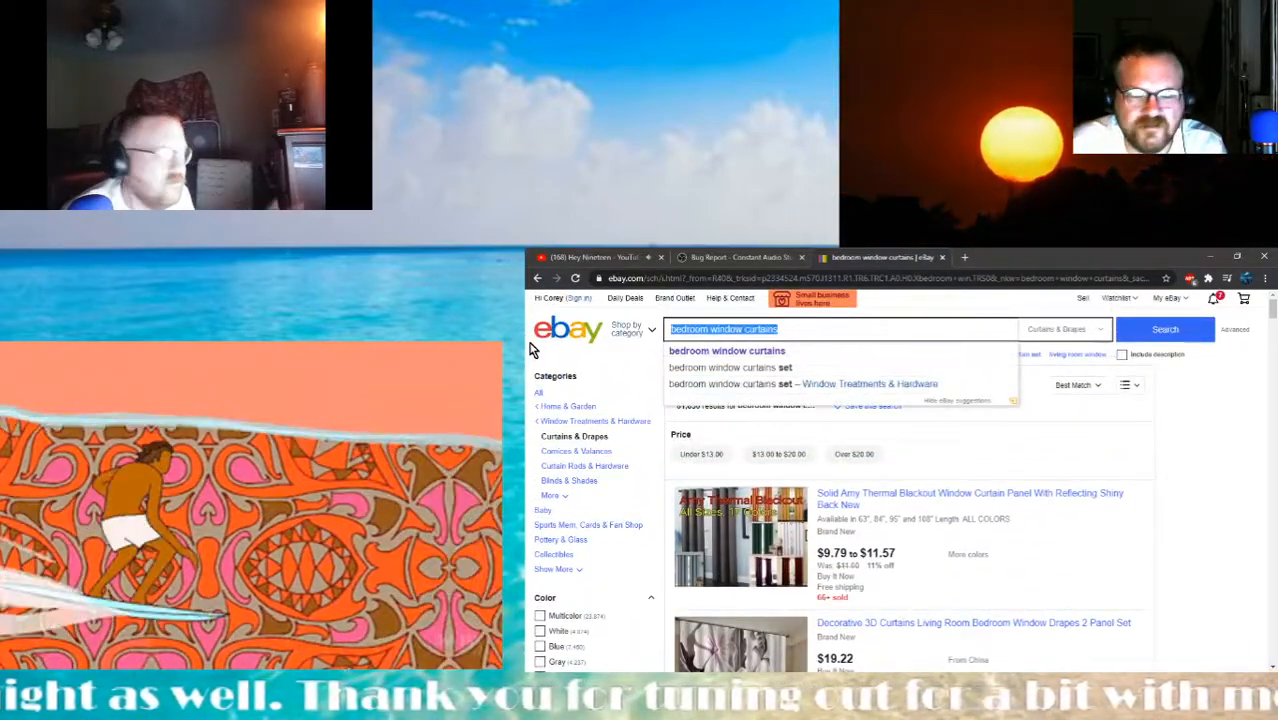
# Search eBay for 'single window curtain' and scroll through the roughly 4,134 results
pyautogui.write('single')
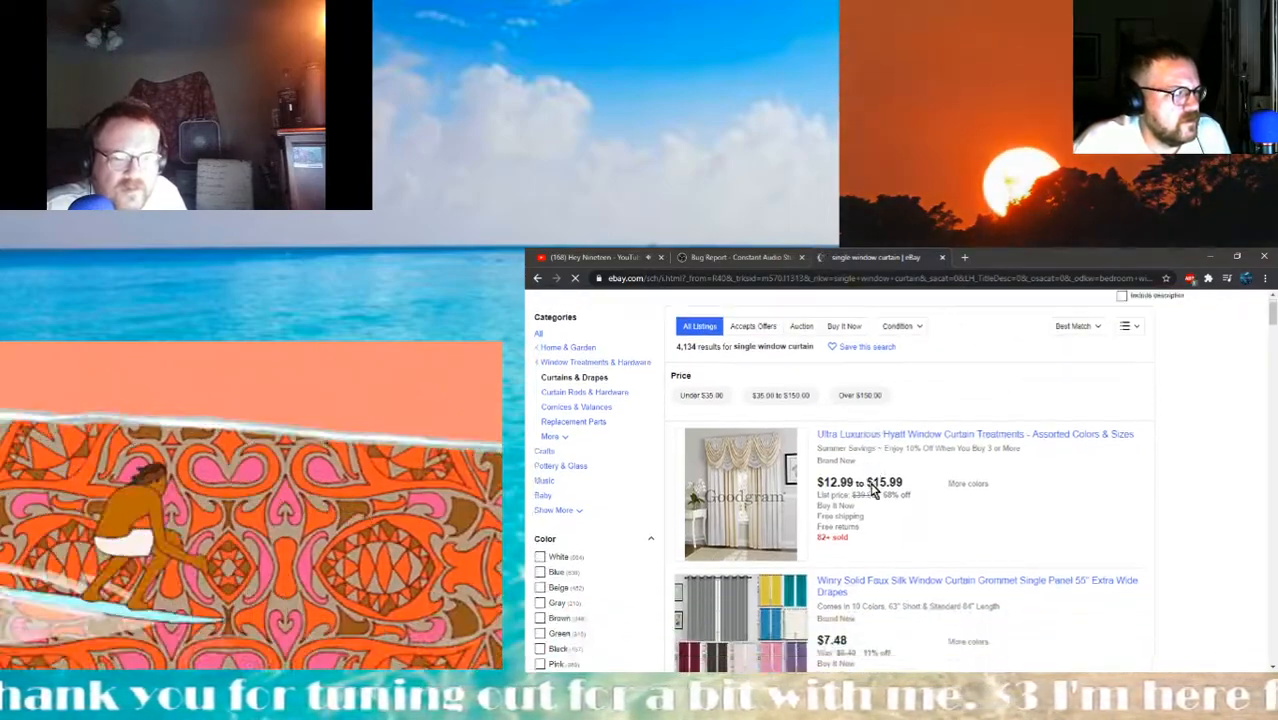
pyautogui.scroll(-3)
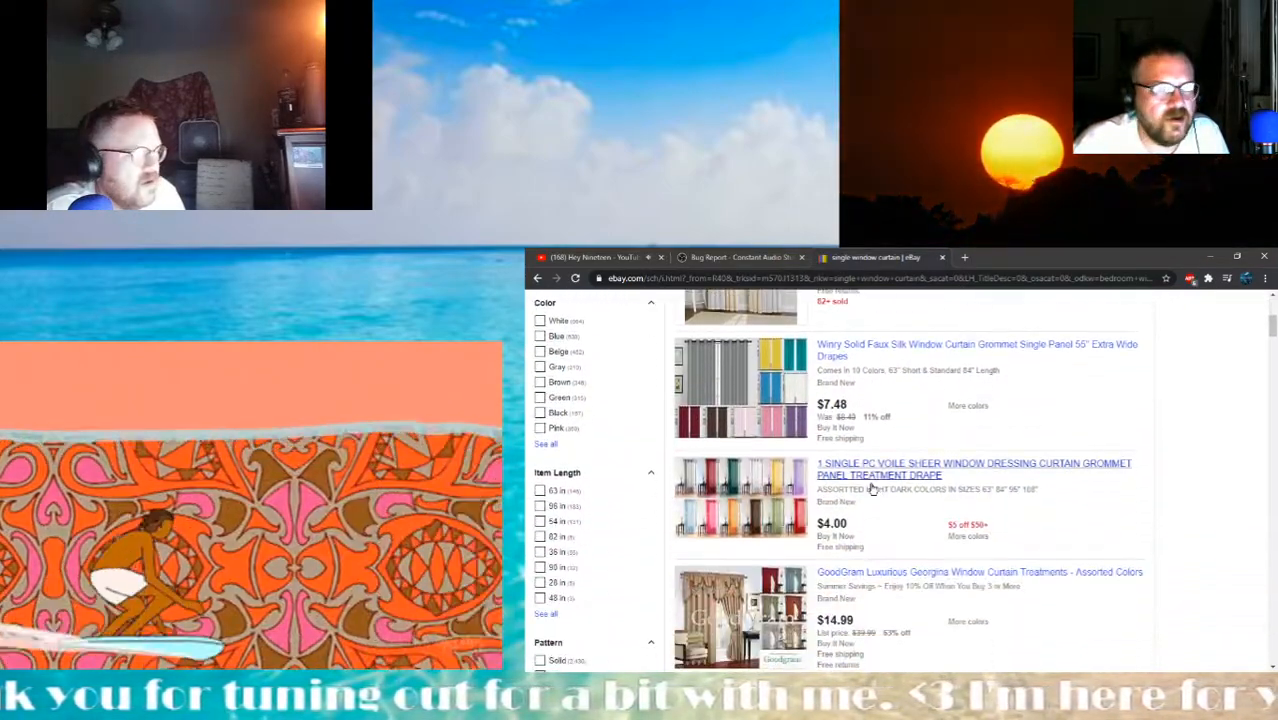
pyautogui.scroll(-3)
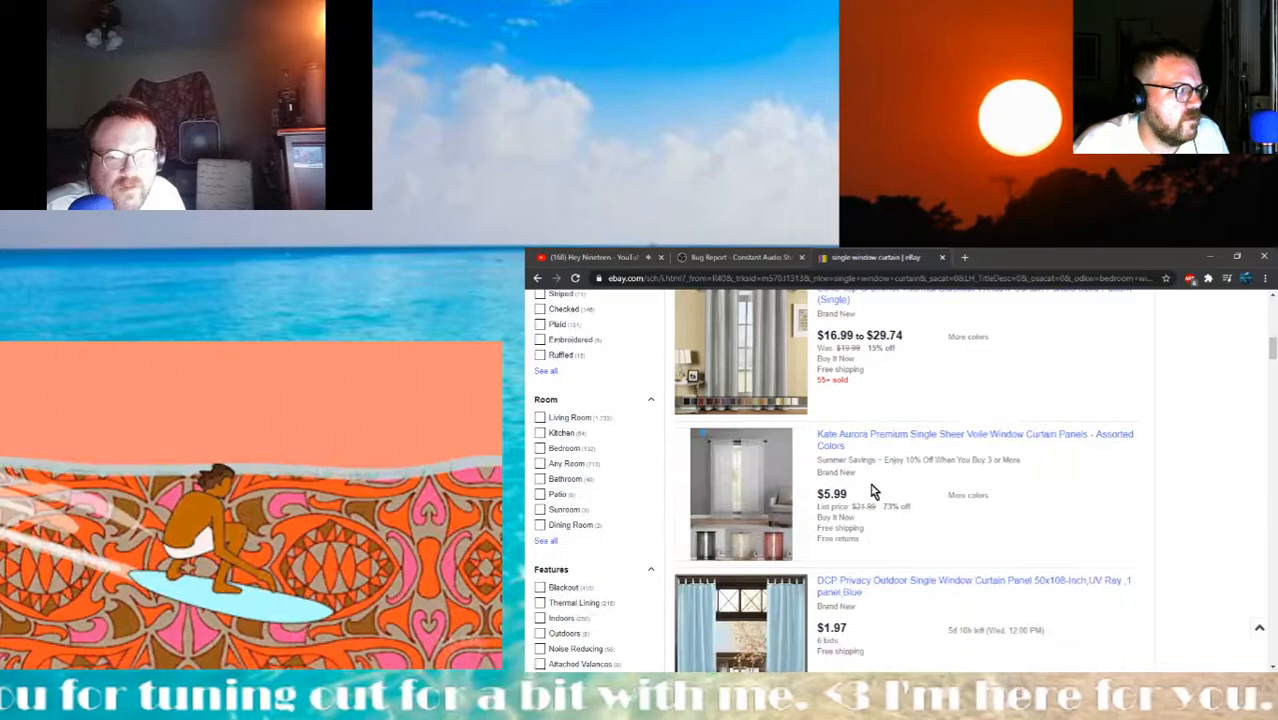
pyautogui.scroll(-3)
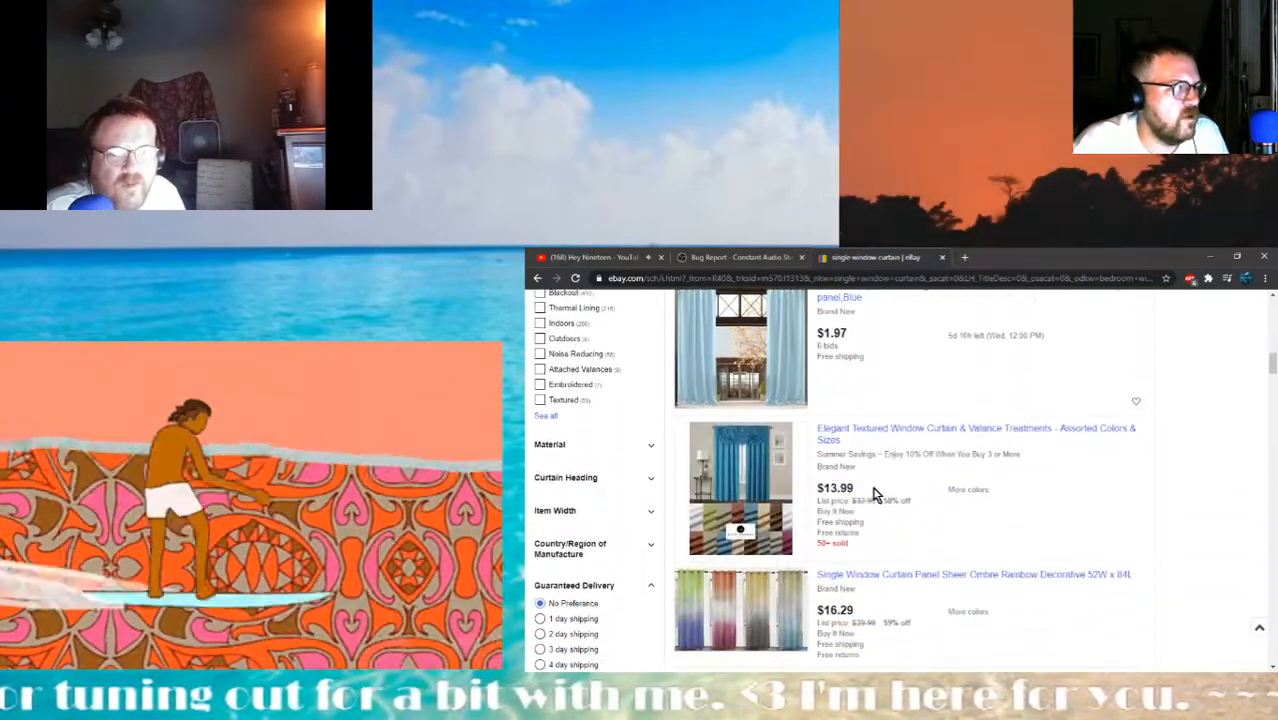
pyautogui.scroll(-3)
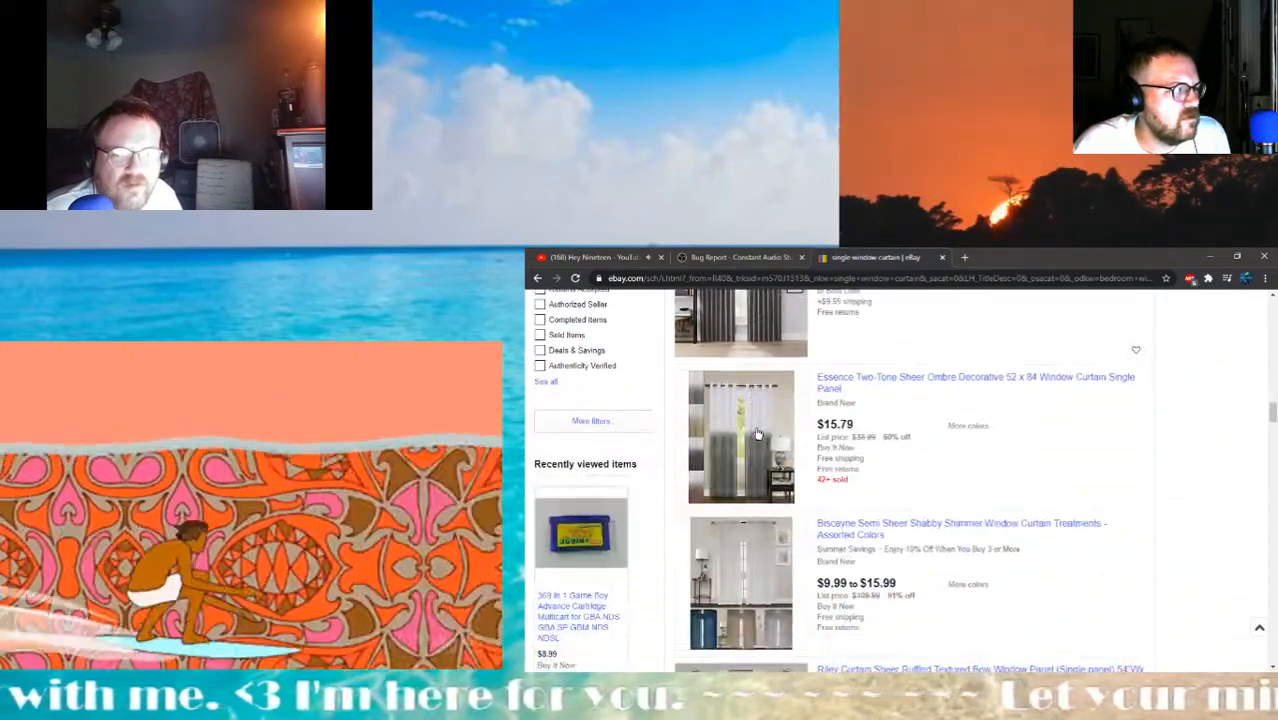
pyautogui.scroll(-3)
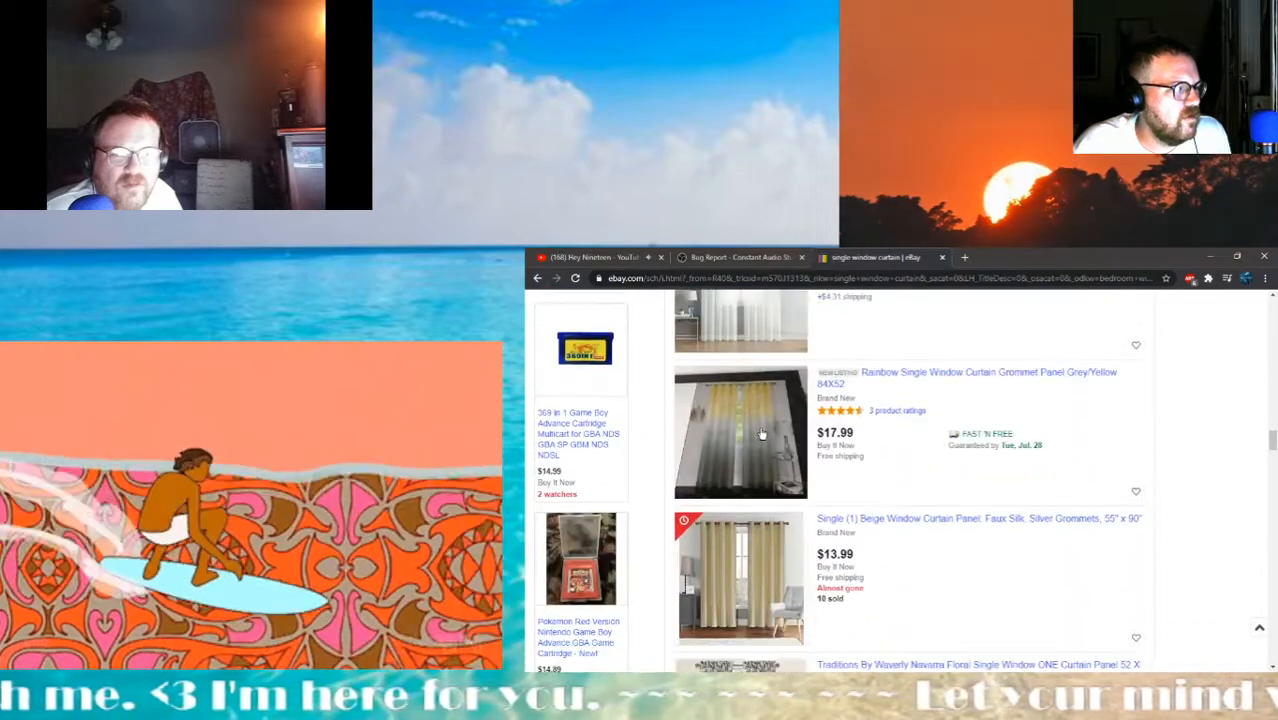
pyautogui.scroll(-3)
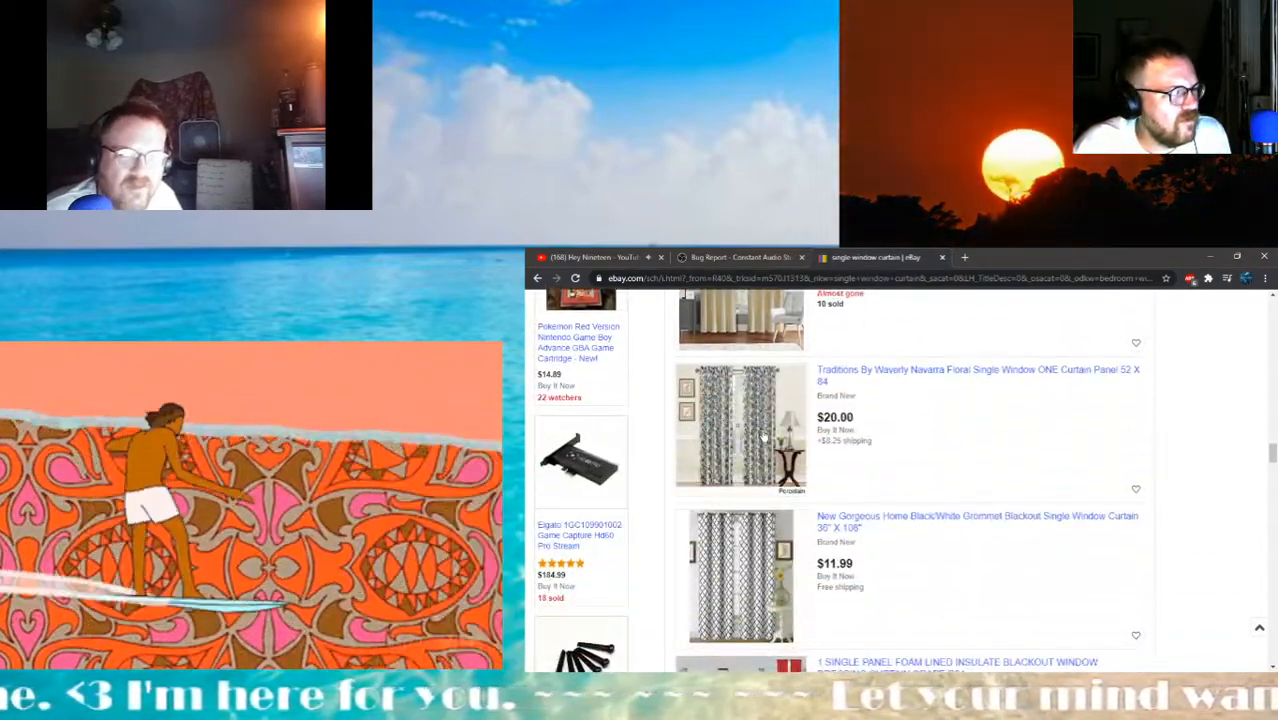
pyautogui.scroll(-3)
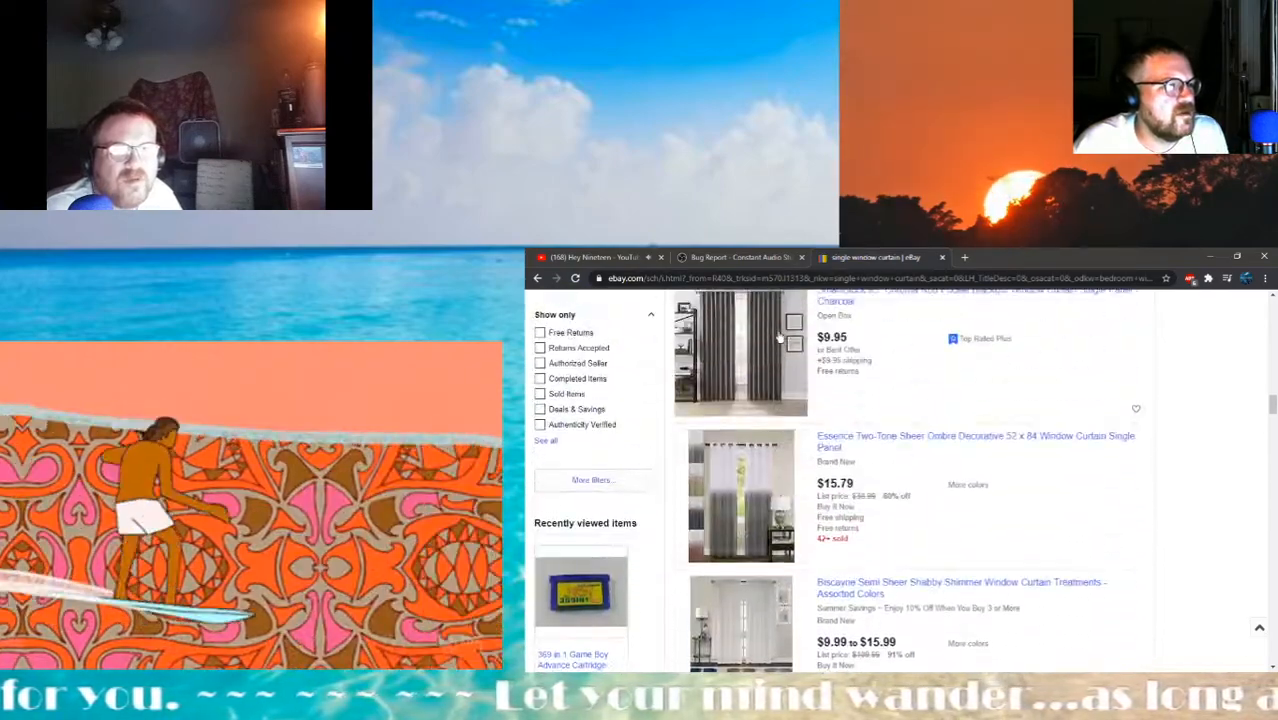
pyautogui.scroll(-3)
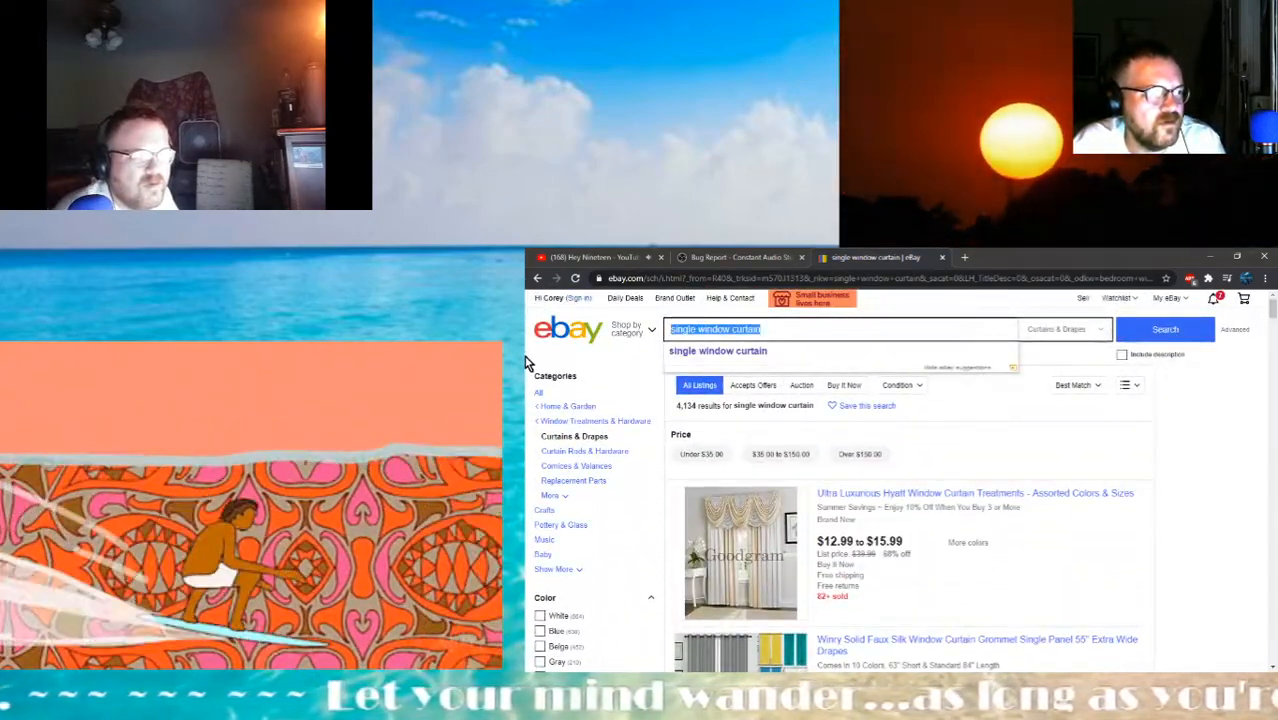
# Search eBay for blackout stick on curtains, browse the results, then start a new browser tab
pyautogui.write('blackout stick on cur')
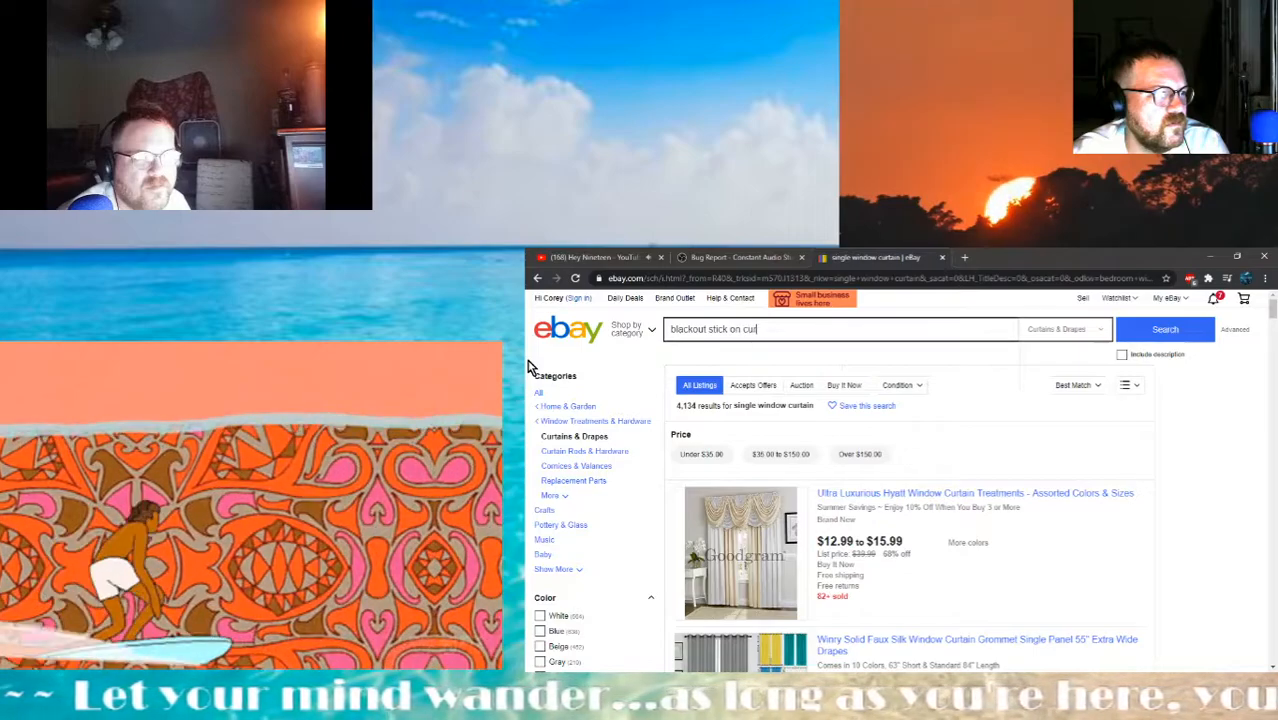
pyautogui.click(1164, 328)
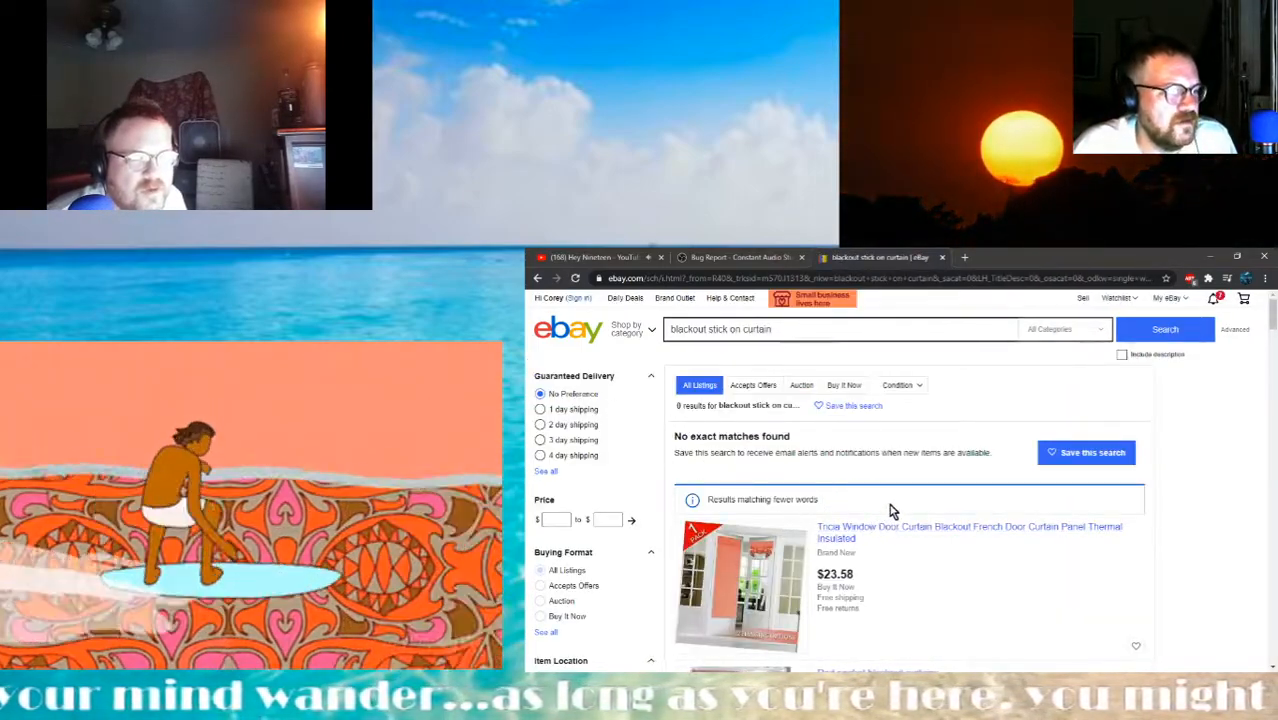
pyautogui.scroll(-3)
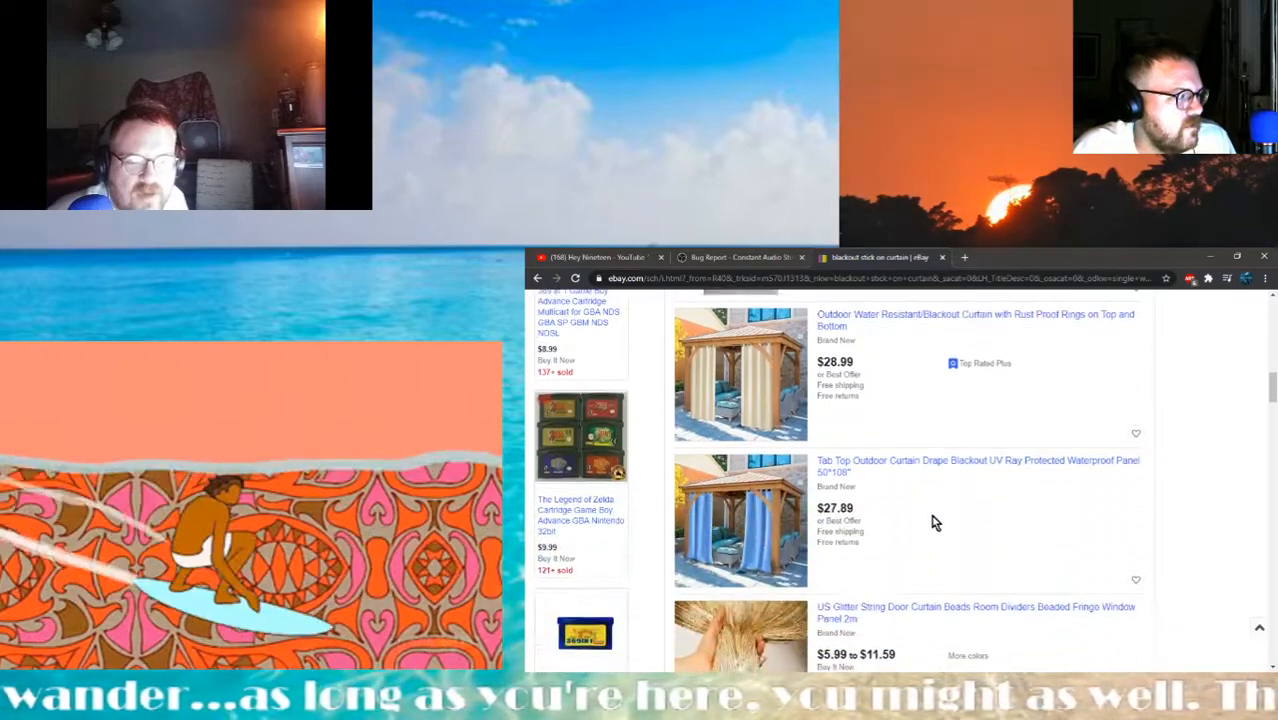
pyautogui.scroll(-3)
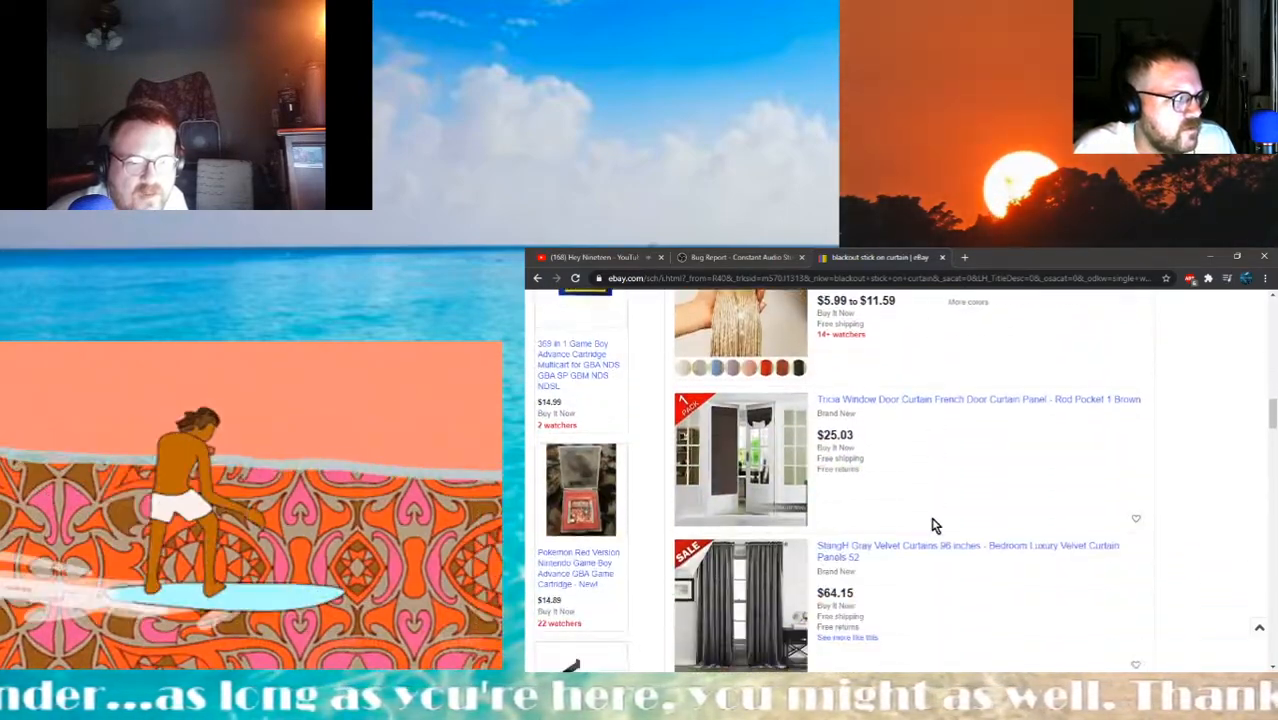
pyautogui.scroll(-3)
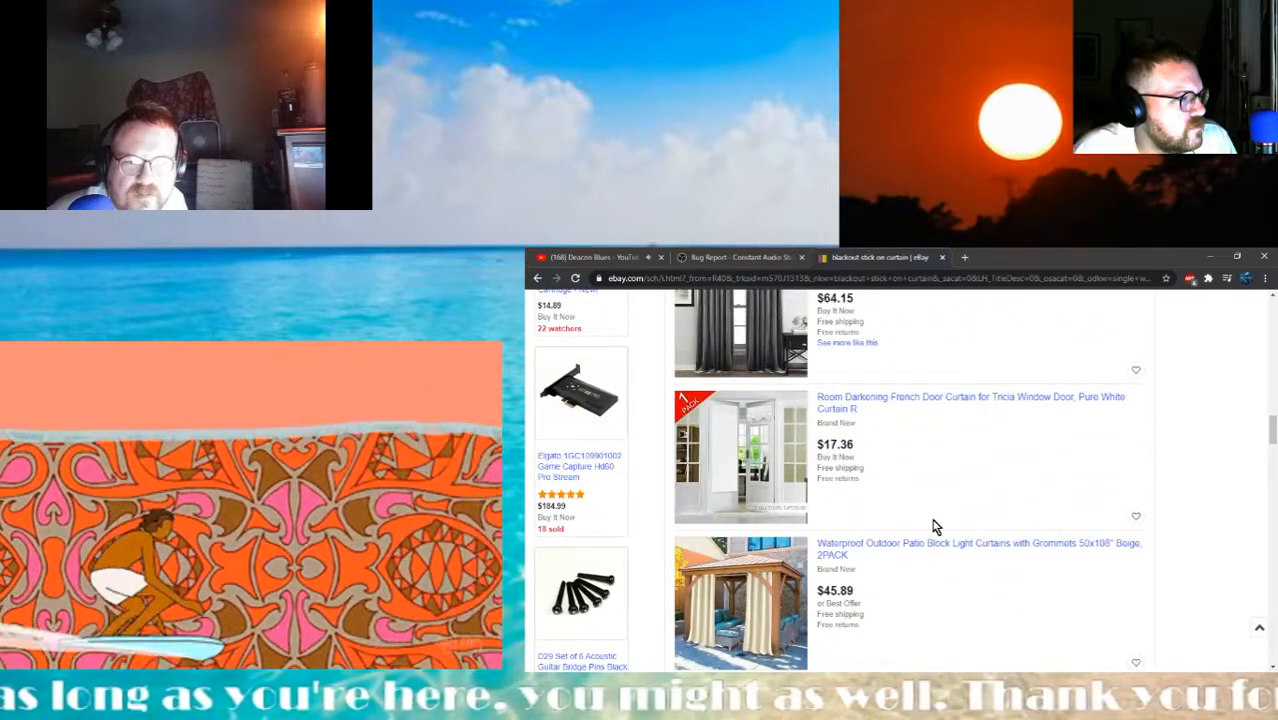
pyautogui.scroll(-3)
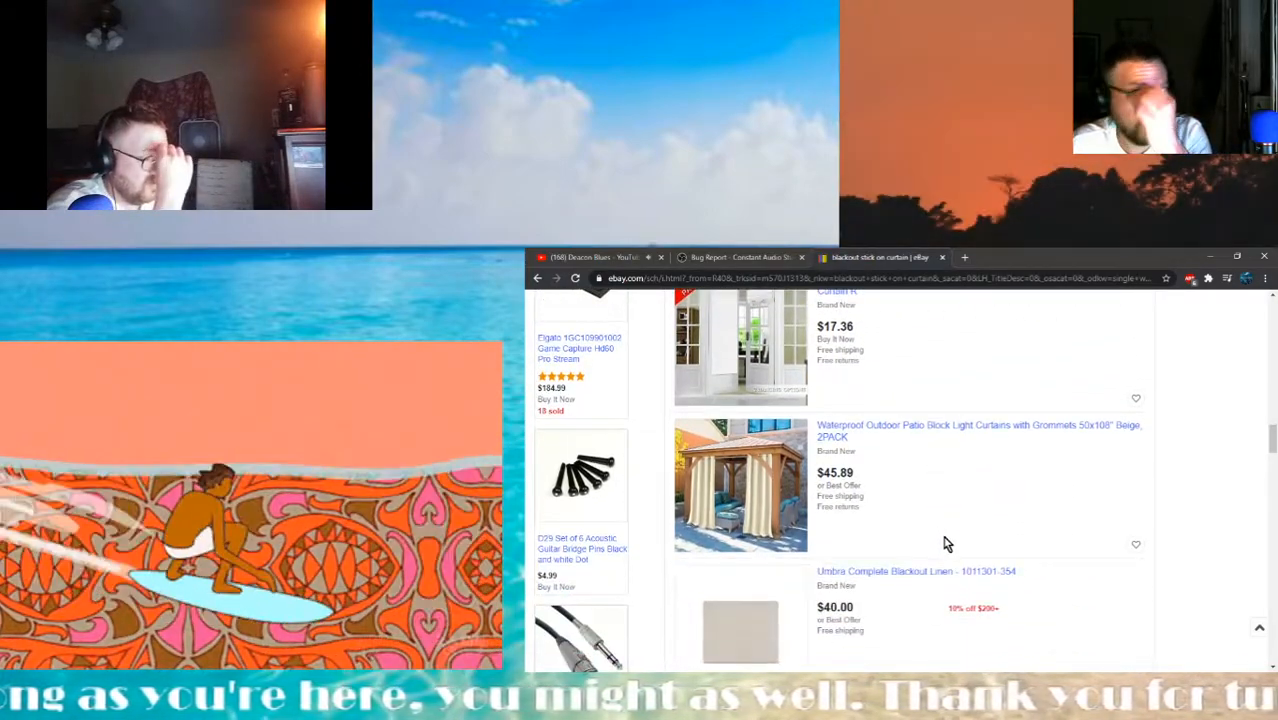
pyautogui.click(1104, 256)
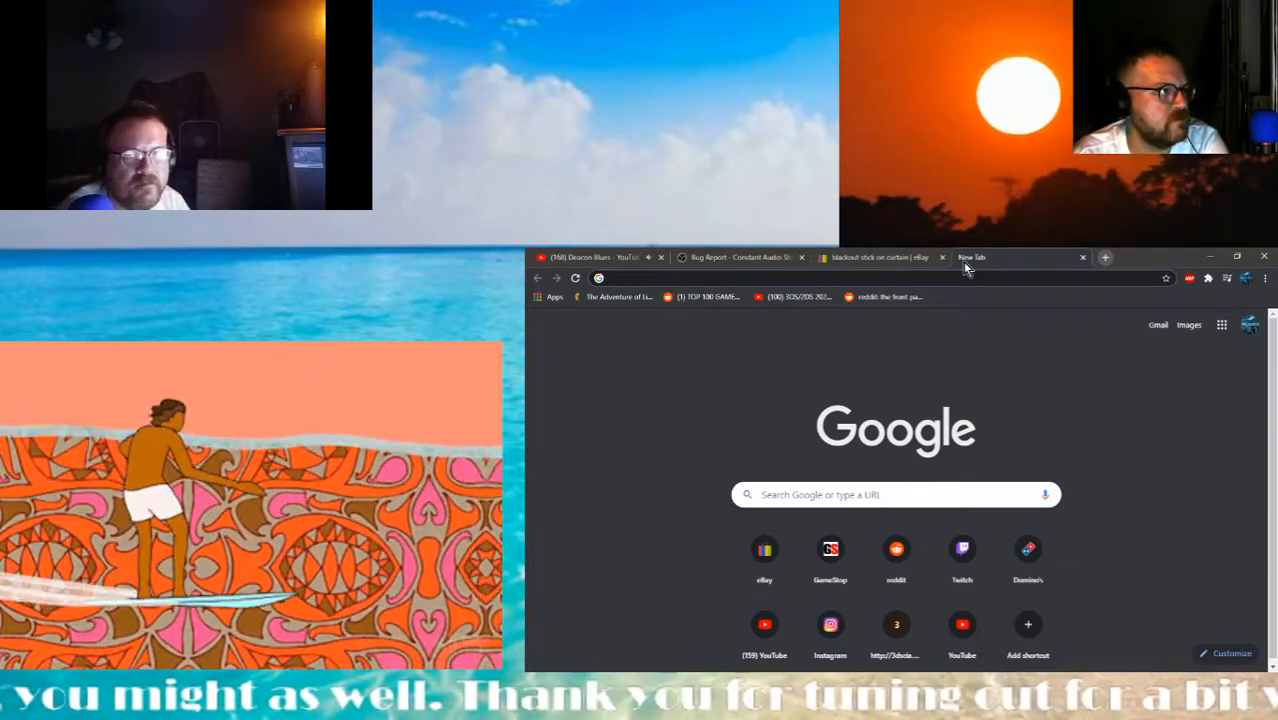
# Google 'blackout sticky curtain' and open the Lowe's Redi Shade cordless pleated shade result
pyautogui.write('blackout sticky curtain')
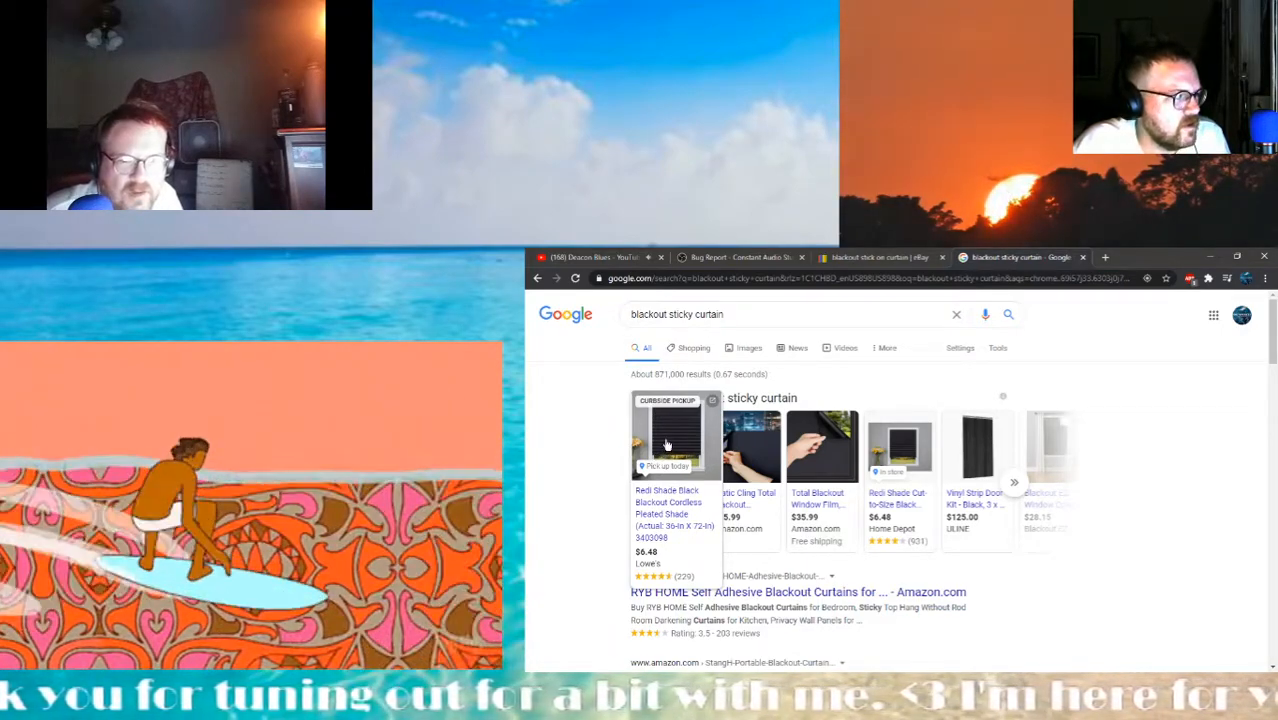
pyautogui.click(668, 444)
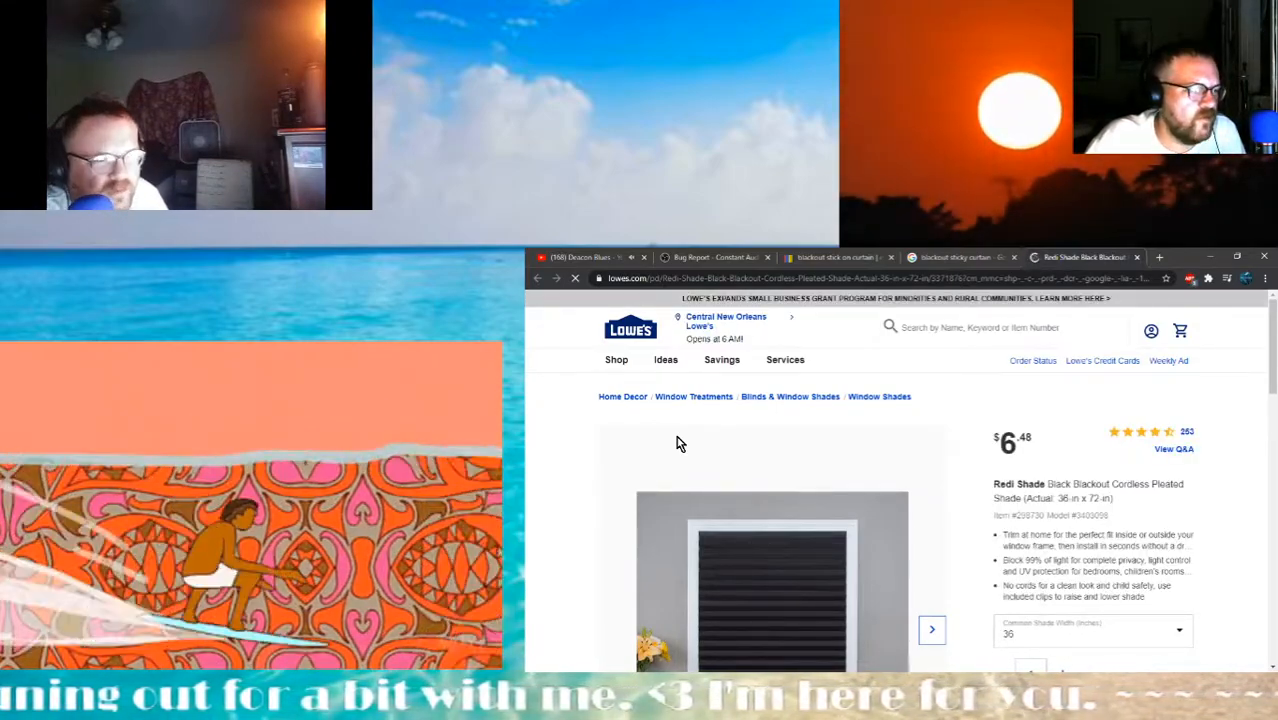
# Scroll the Redi Shade page down to the Similar Items carousel
pyautogui.scroll(-3)
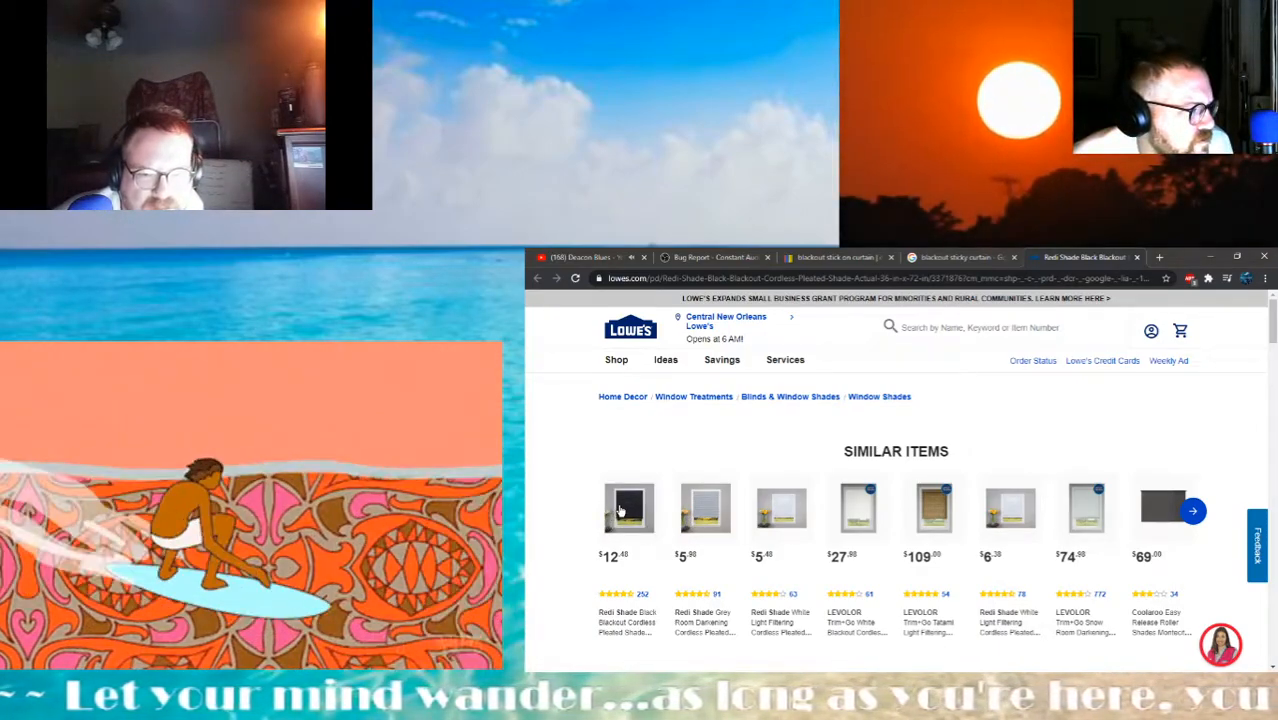
# Open the 48 in by 72 in Redi Shade from the similar items
pyautogui.click(628, 508)
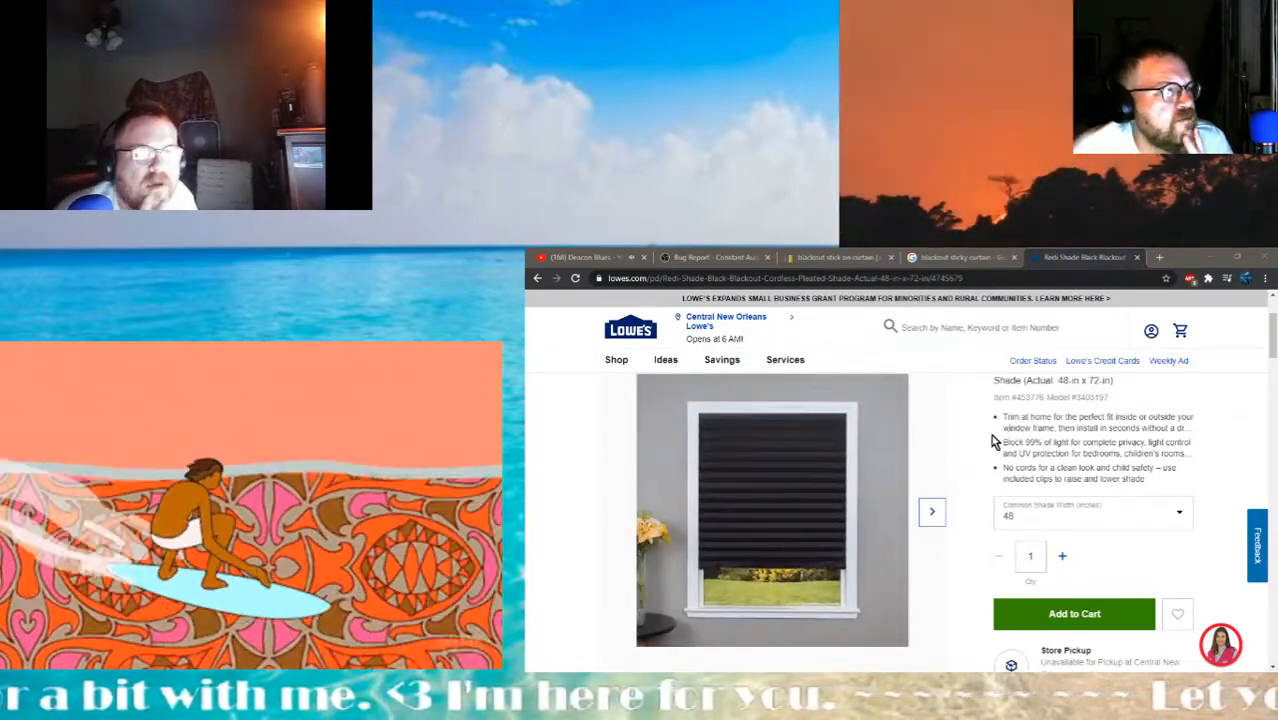
# Scroll to the Store Pickup box showing pickup unavailable at Central New Orleans
pyautogui.scroll(-3)
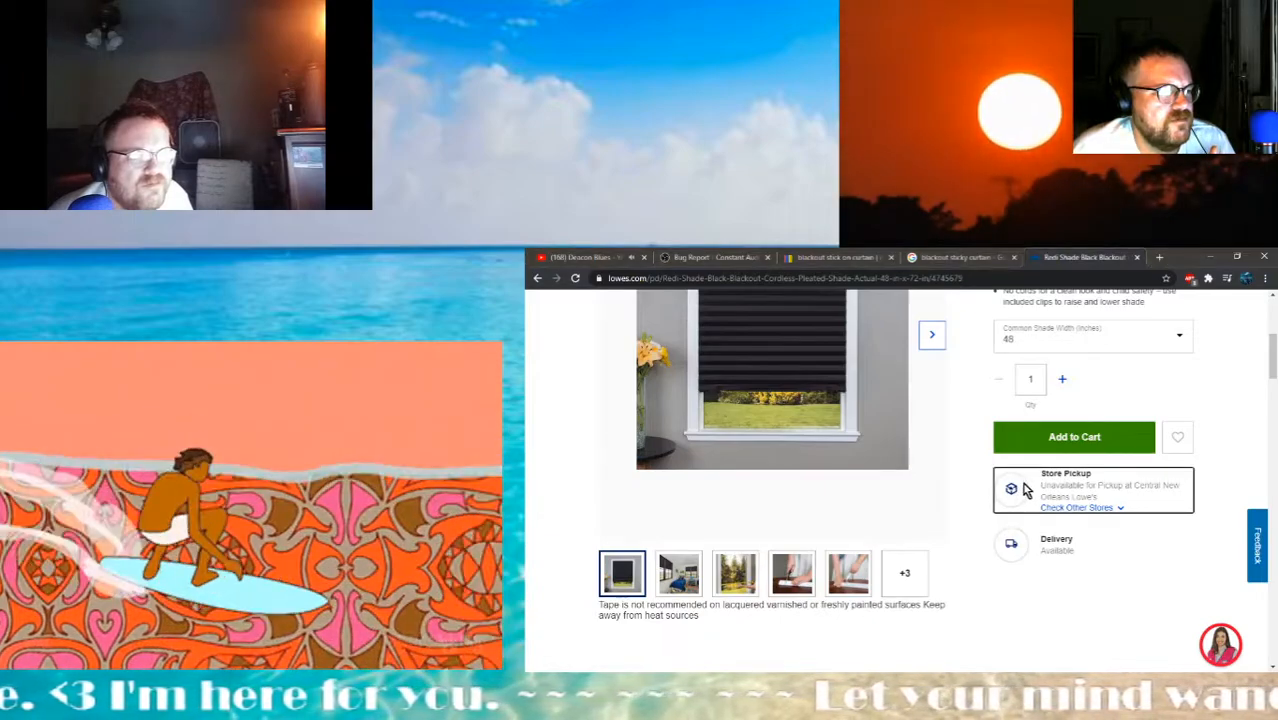
pyautogui.moveTo(1046, 482)
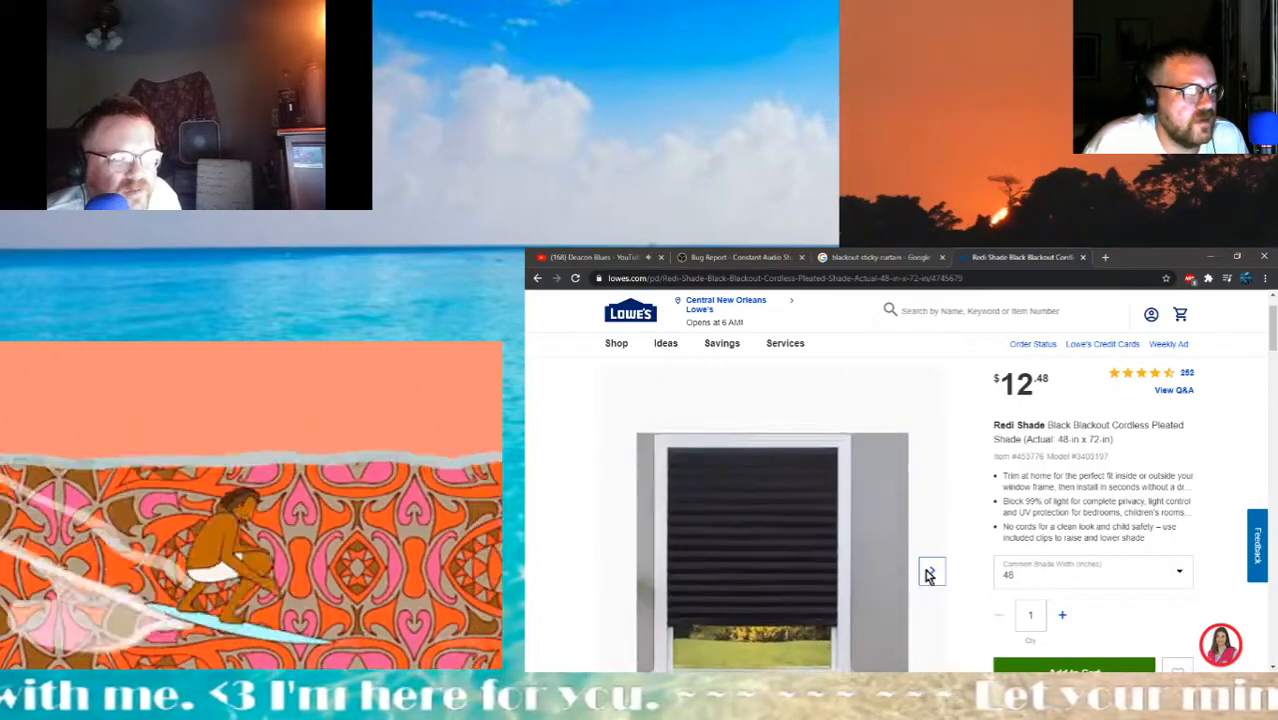
# Page through four product photos of the shade in the image gallery
pyautogui.click(930, 570)
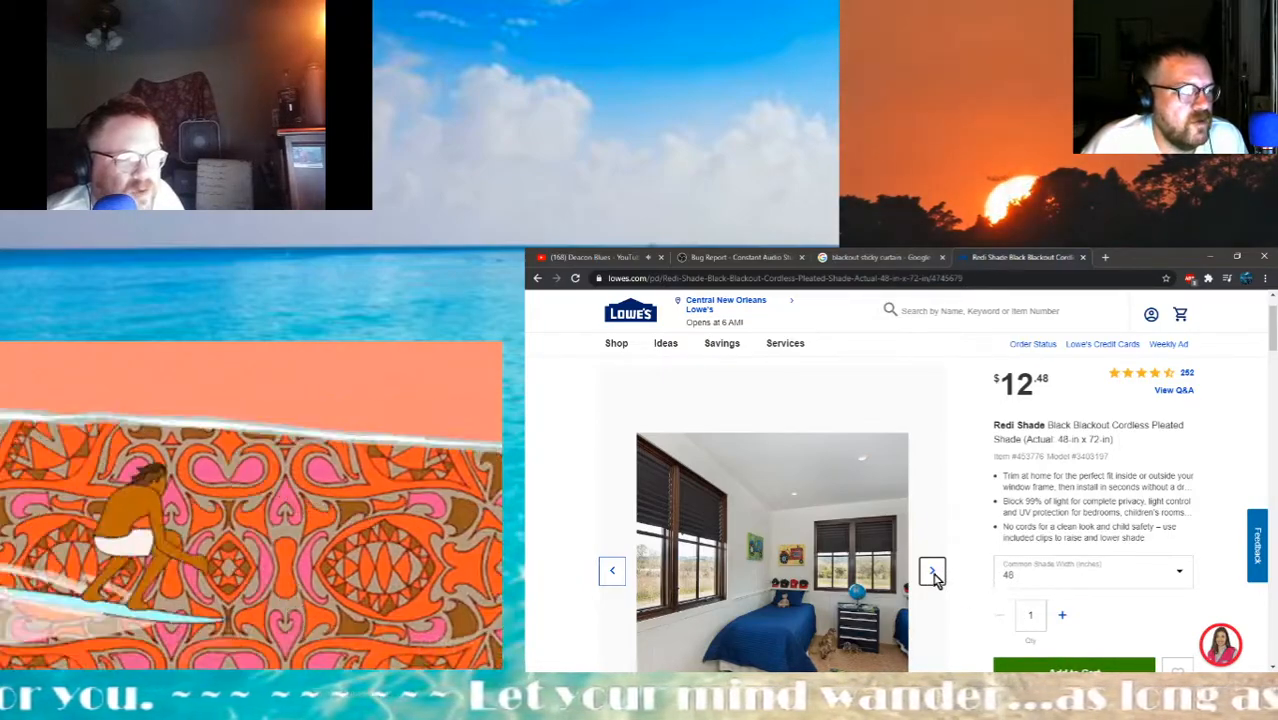
pyautogui.click(932, 572)
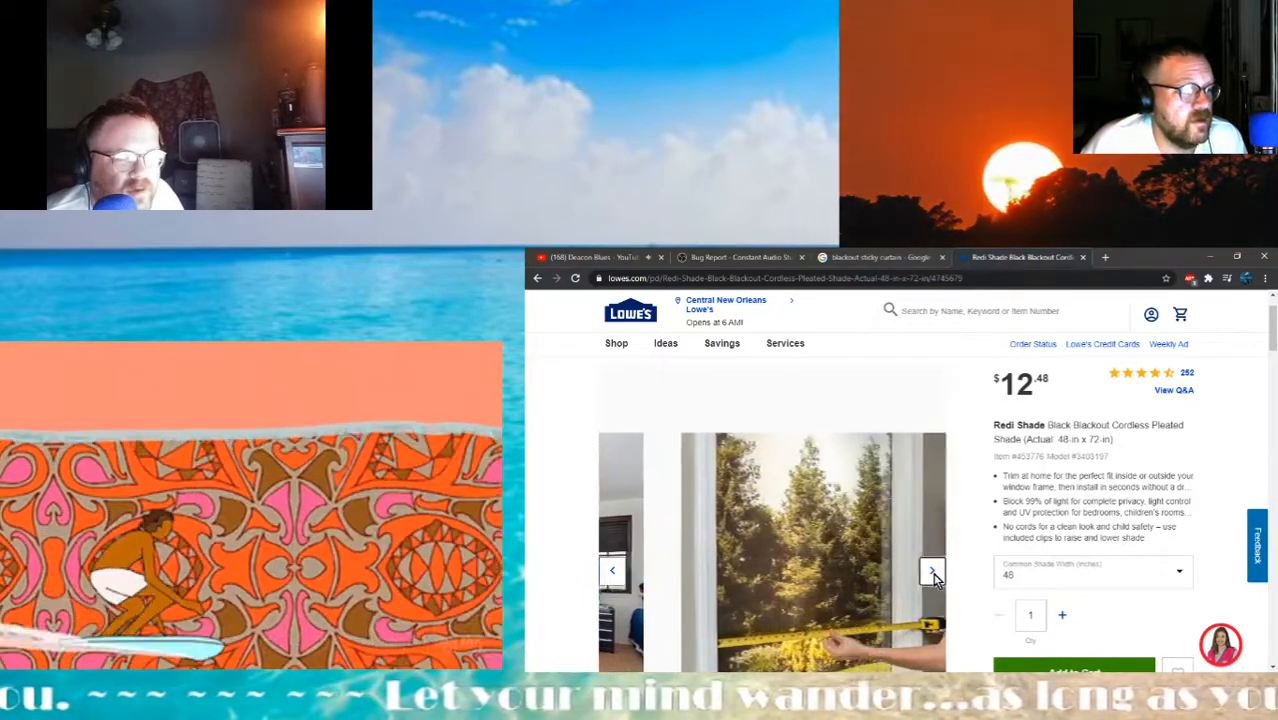
pyautogui.click(932, 572)
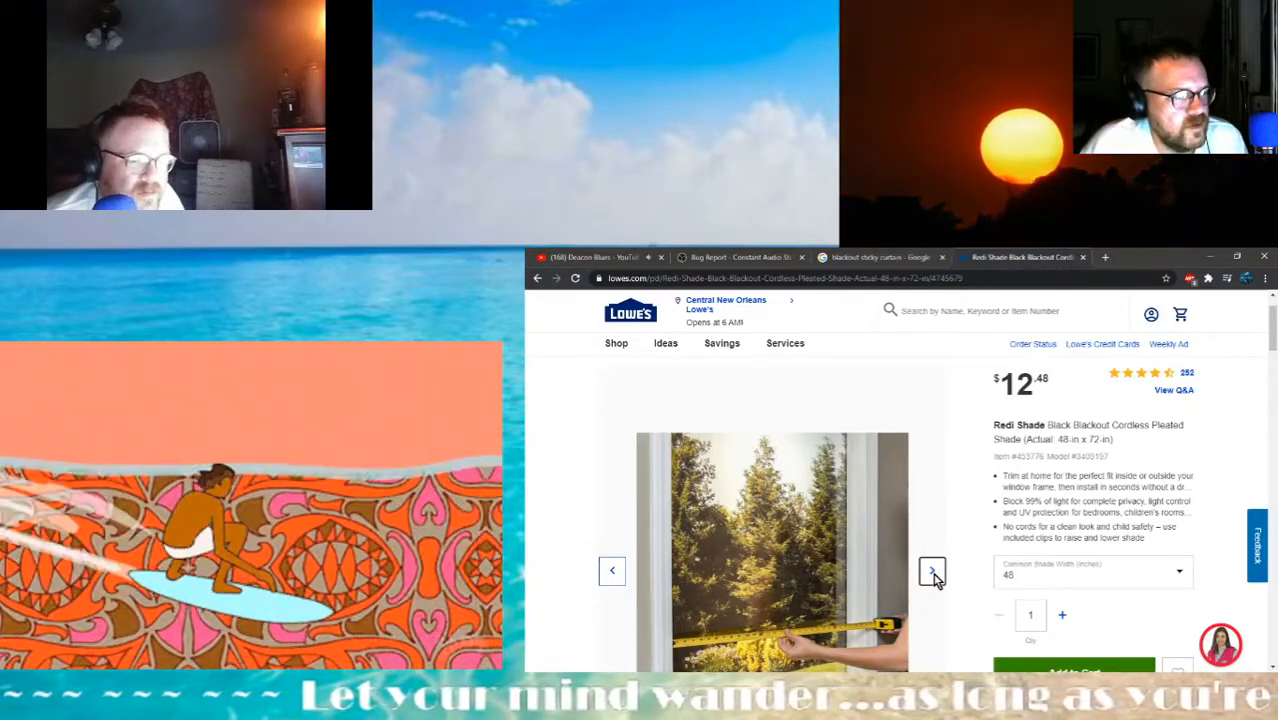
pyautogui.click(932, 572)
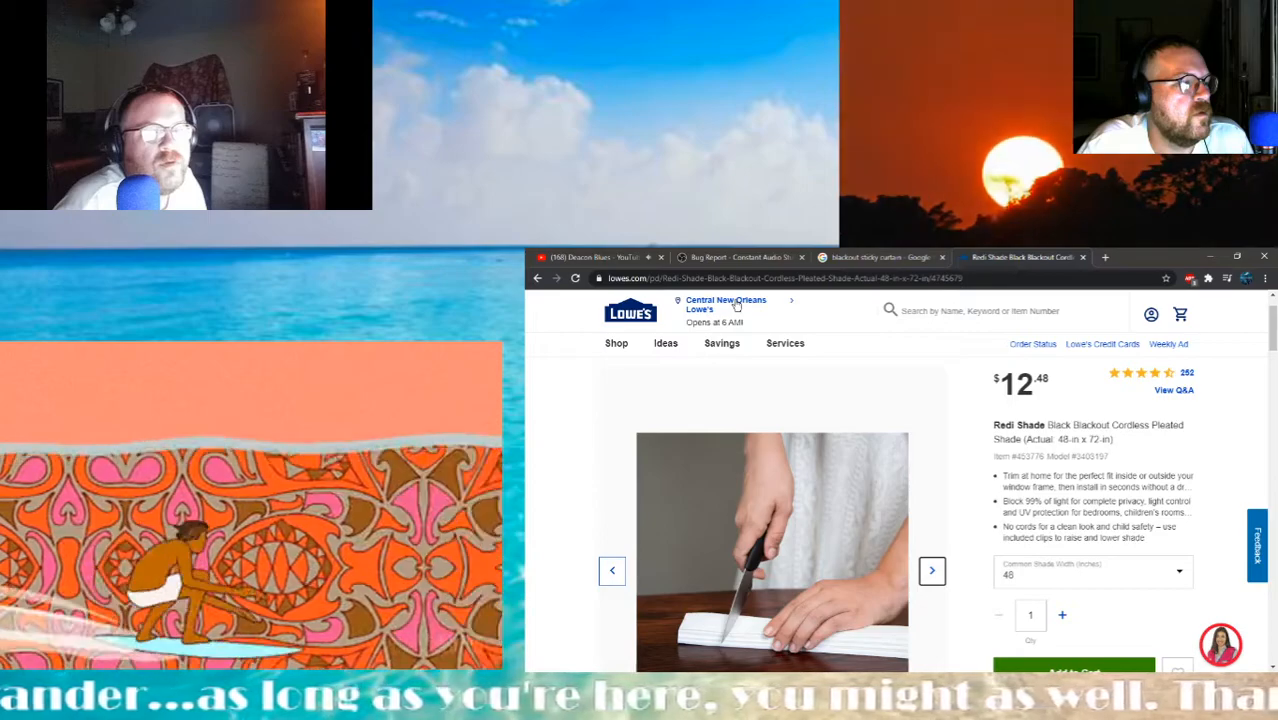
# Go to the Central New Orleans store page at 2501 Elysian Fields Ave
pyautogui.click(724, 304)
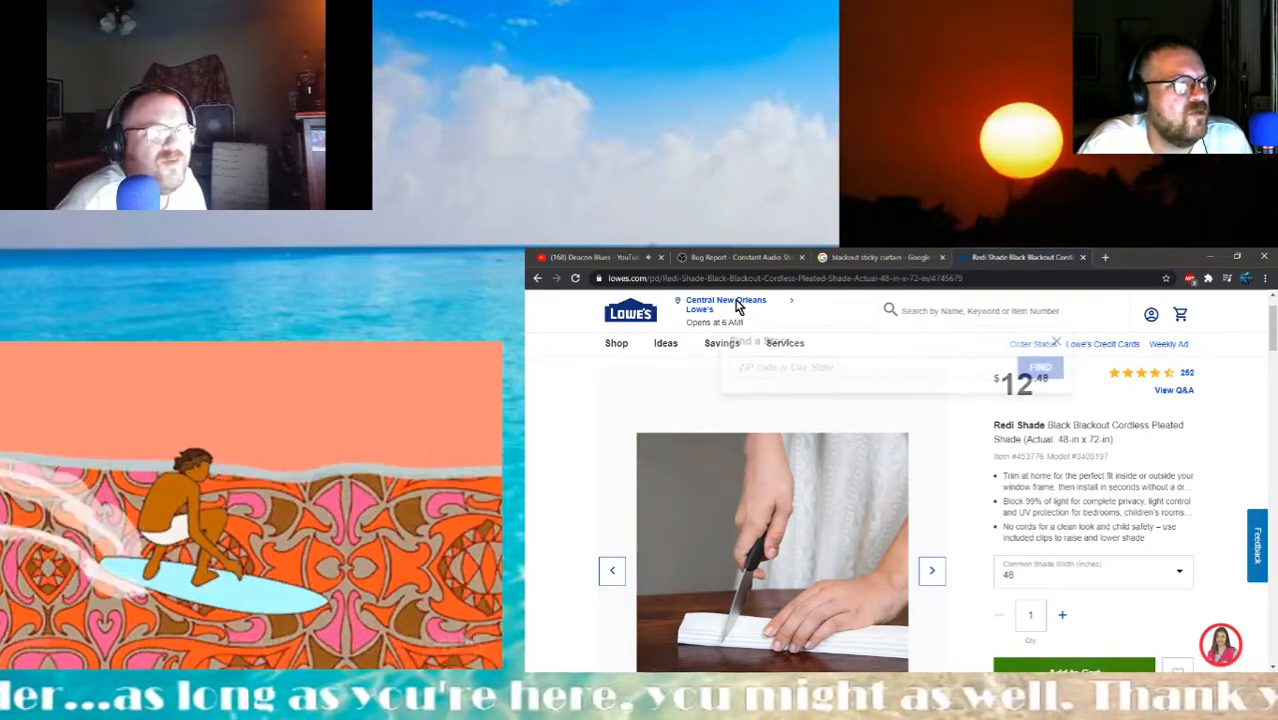
pyautogui.click(724, 304)
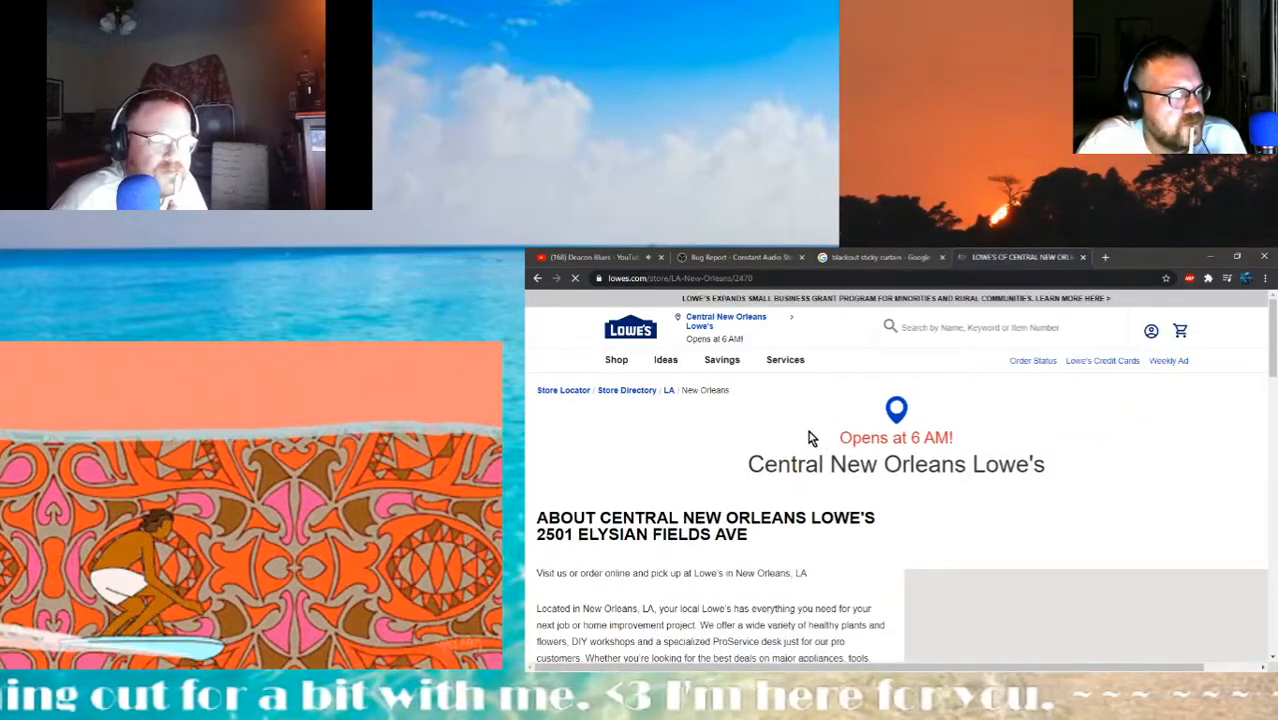
# Scroll to the Location and Hours section showing weekly hours 6 AM to 9 PM
pyautogui.scroll(-3)
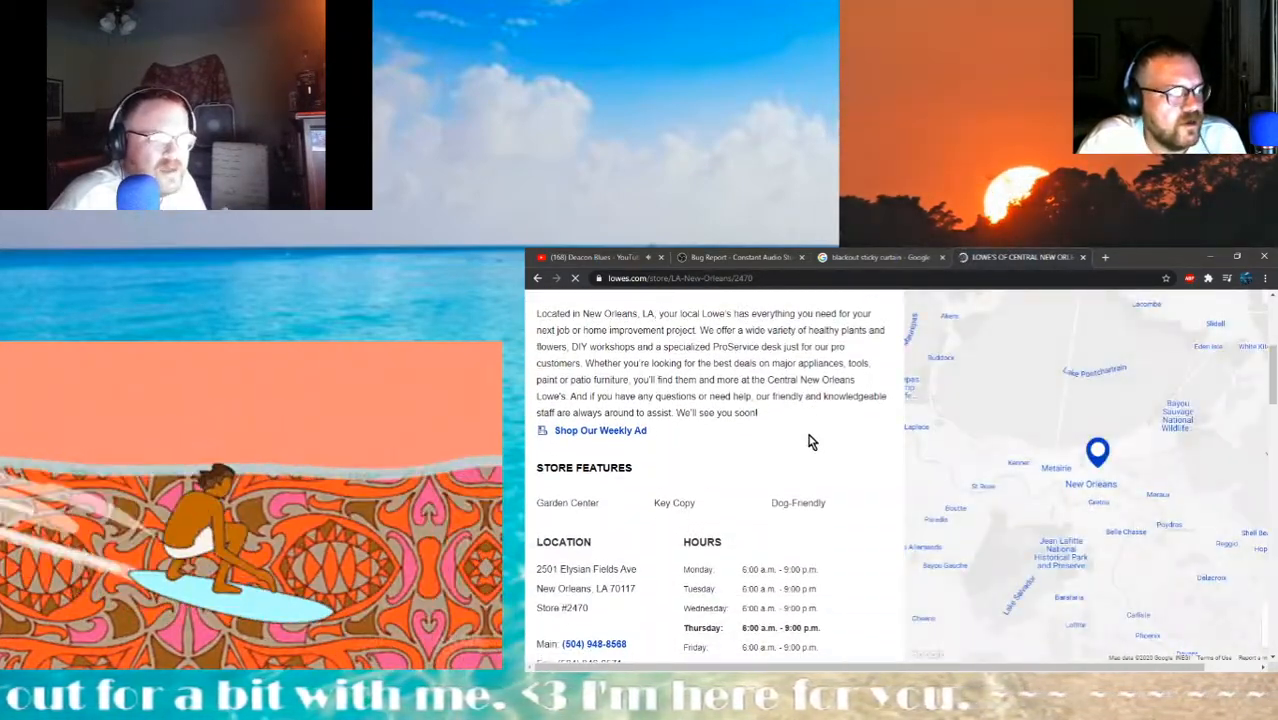
pyautogui.scroll(-3)
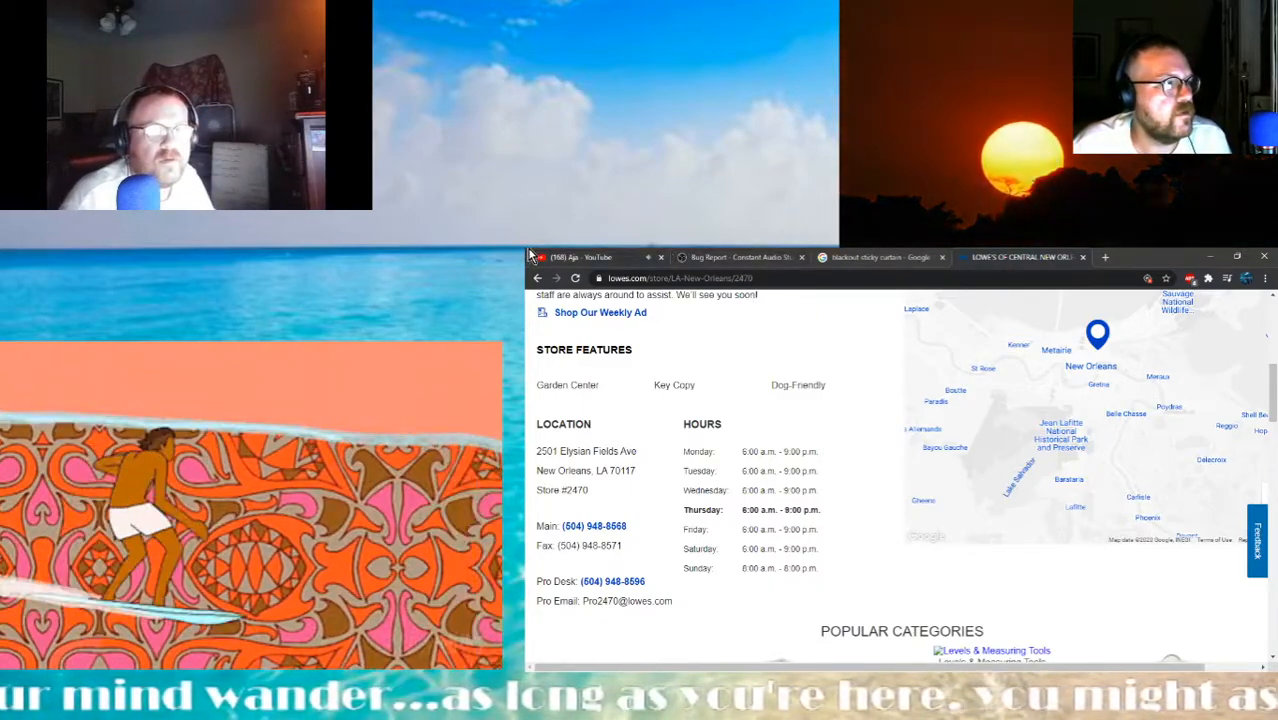
pyautogui.click(576, 256)
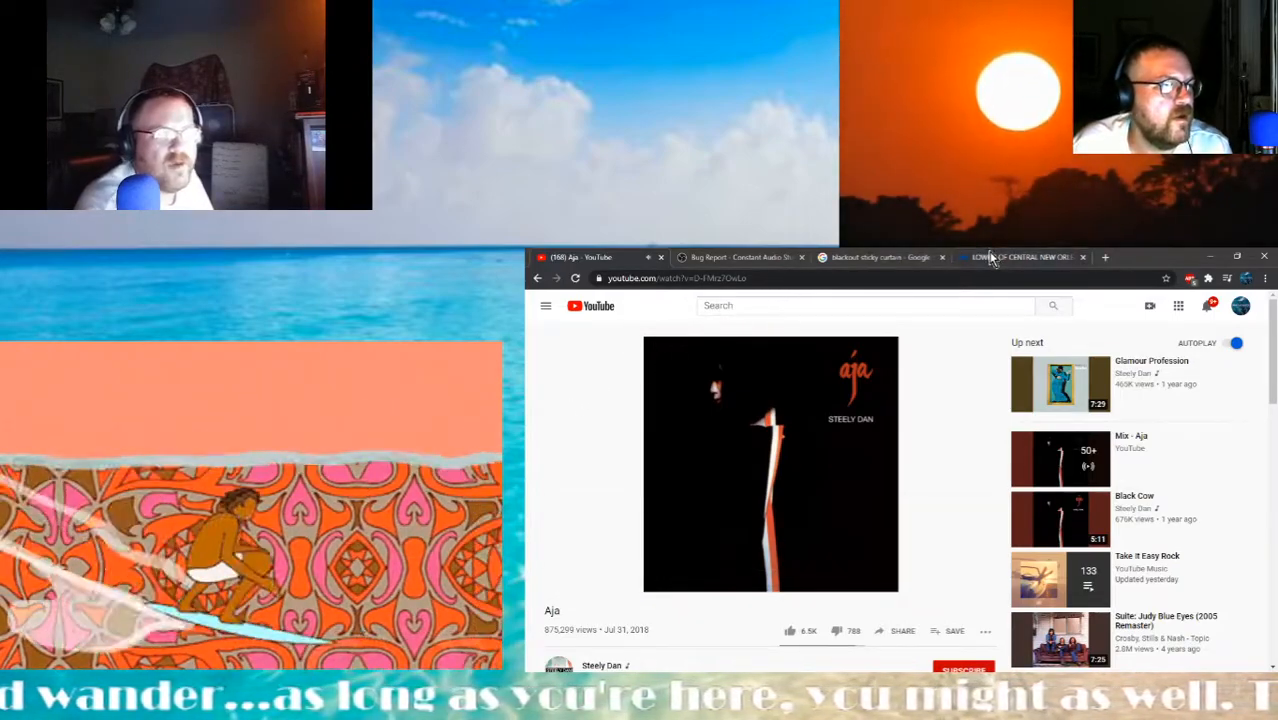
pyautogui.click(1020, 256)
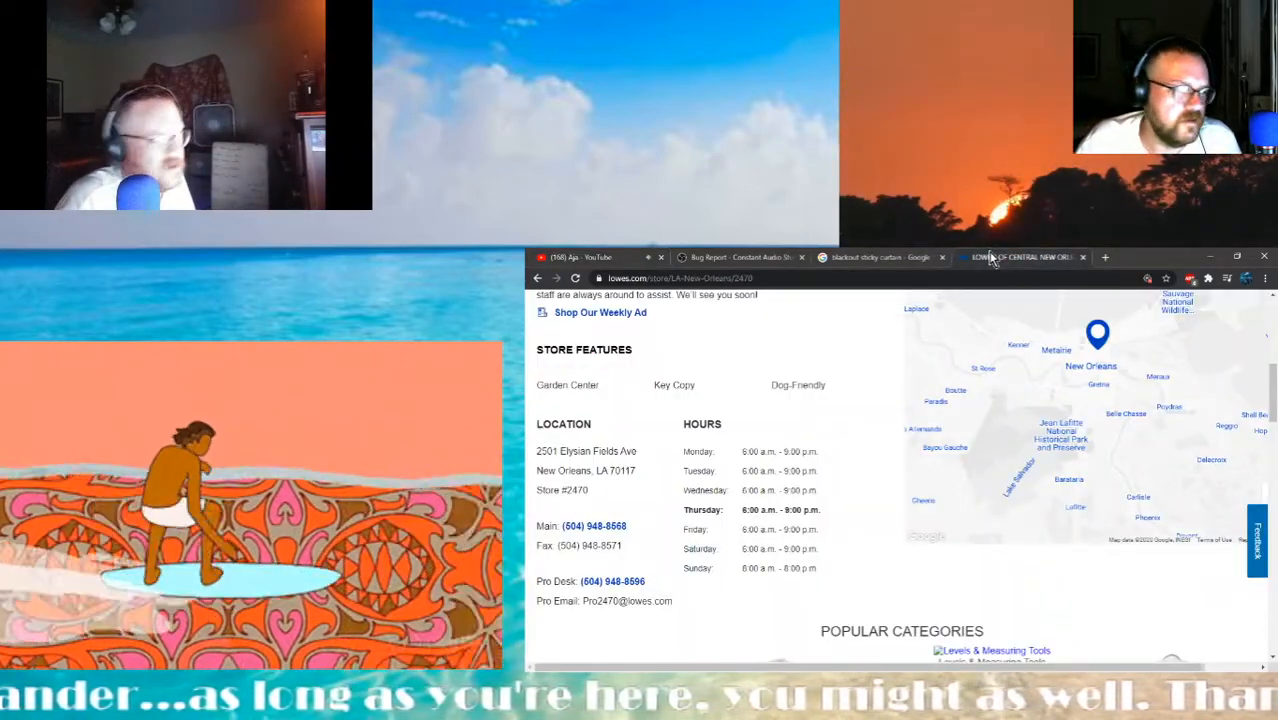